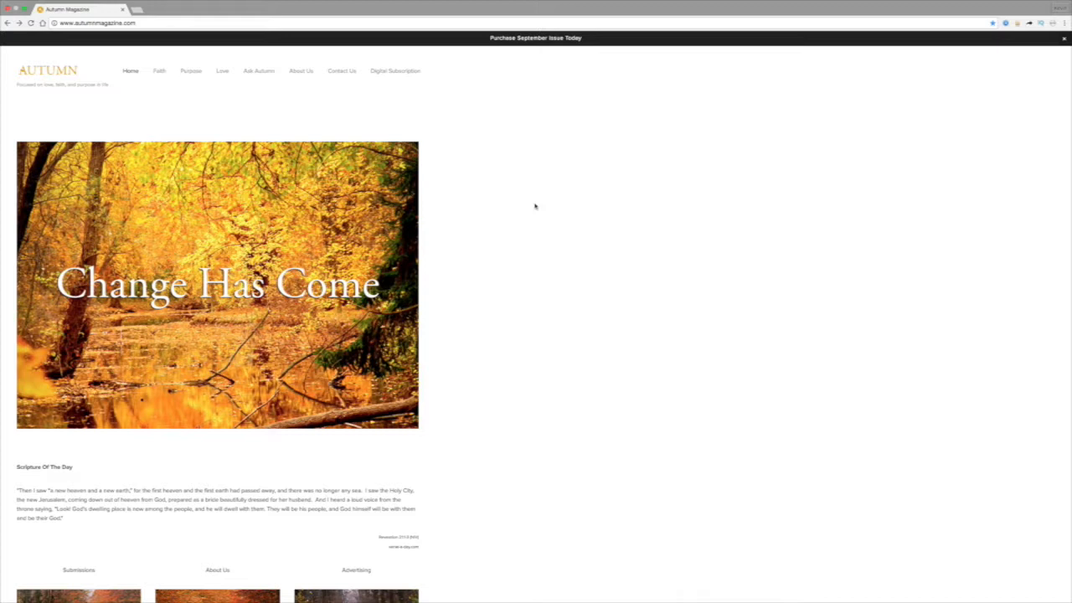
{"action": "mouse_move", "coordinate": [503, 235]}
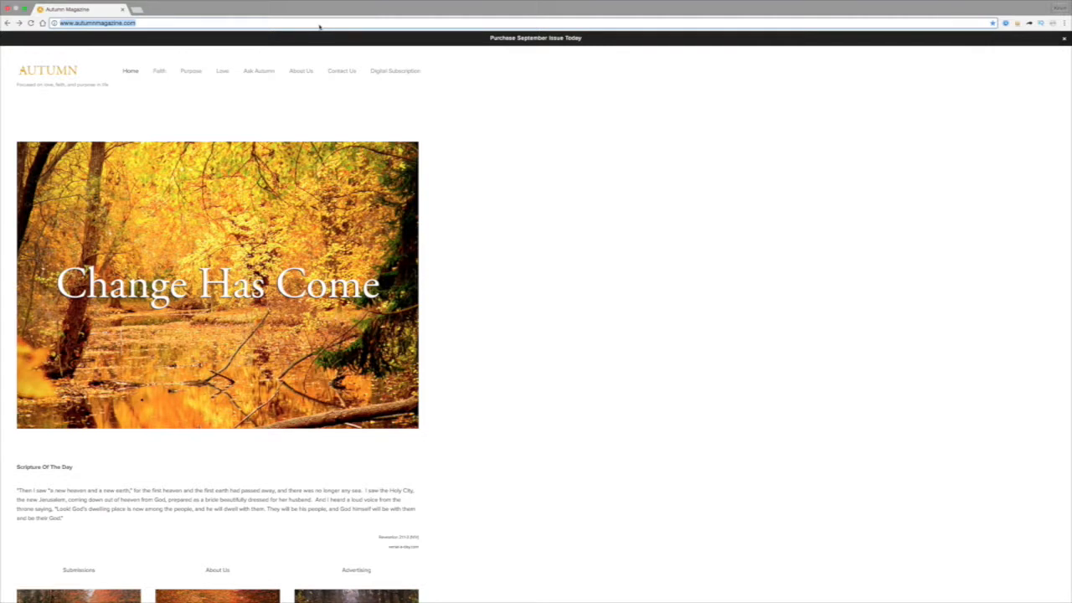
Search Google for 'audacity' and open the audacityteam.org Audacity website.
{"action": "type", "text": "audacity"}
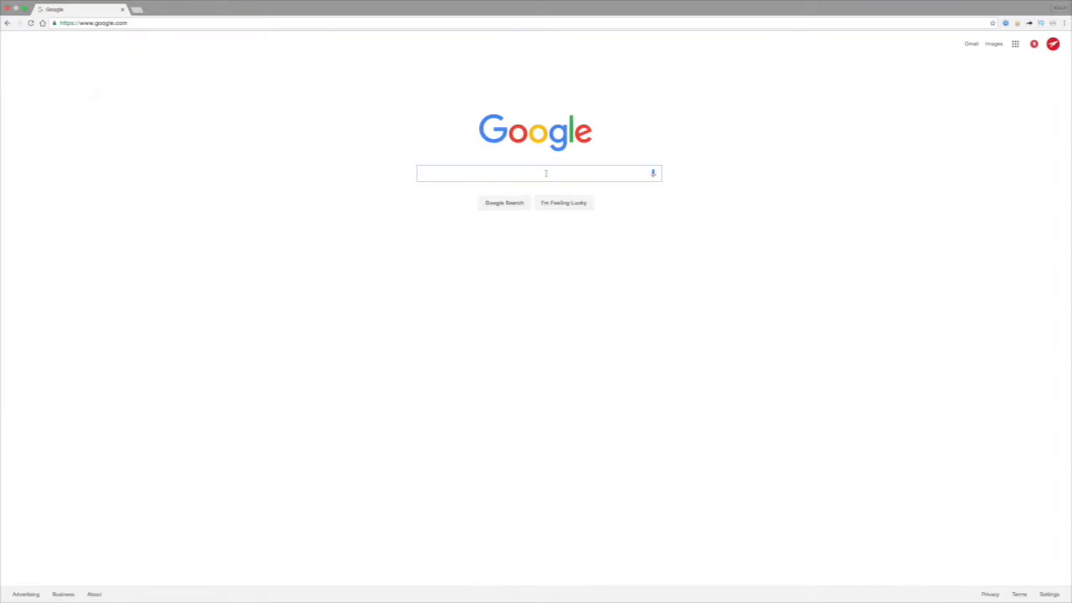
{"action": "type", "text": "audacity"}
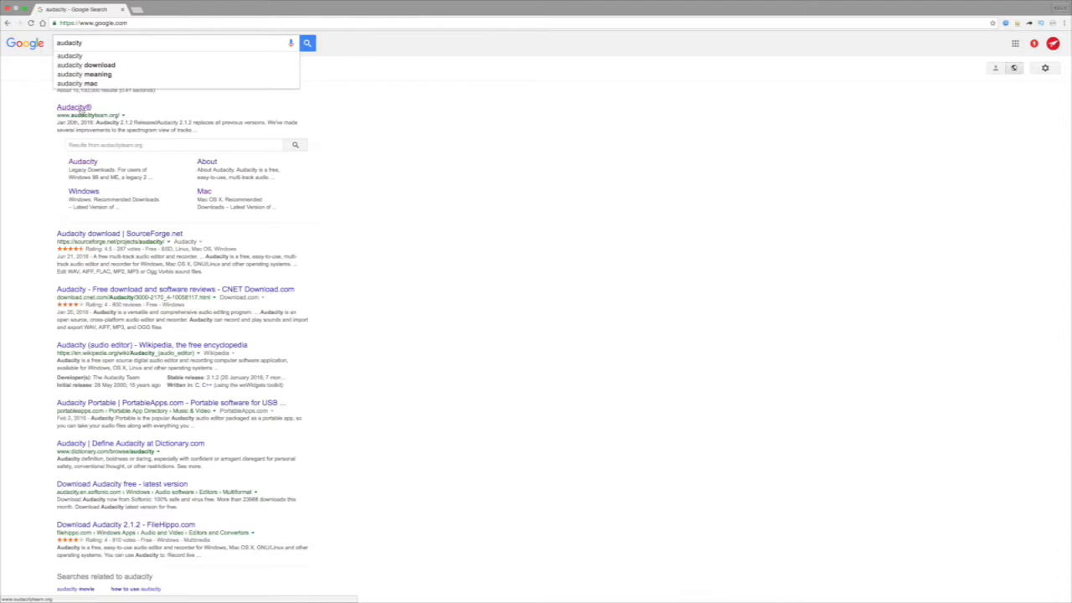
{"action": "left_click", "coordinate": [72, 106]}
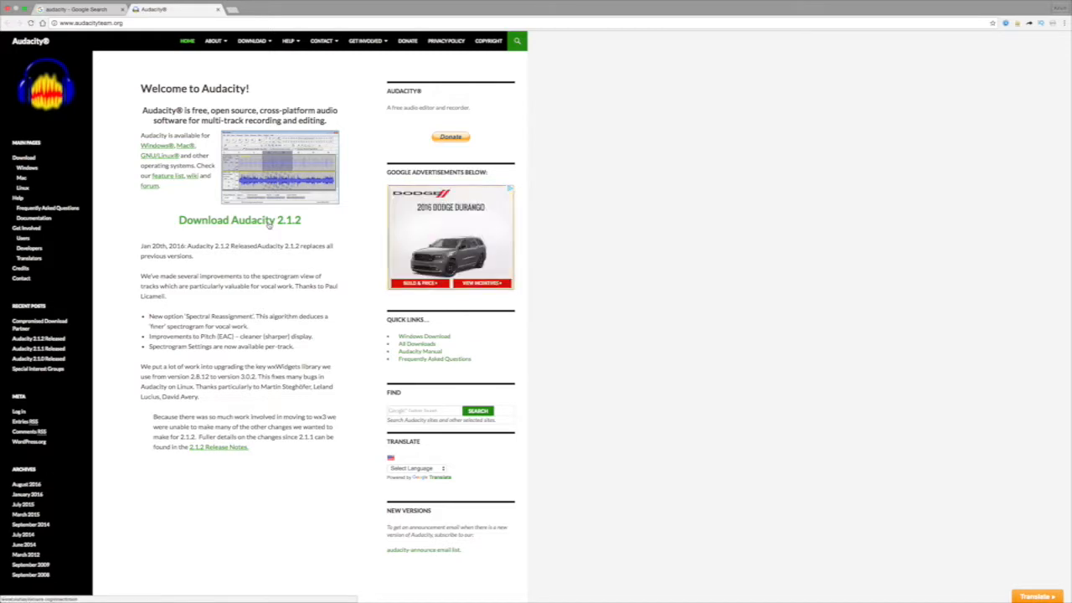
{"action": "left_click", "coordinate": [238, 219]}
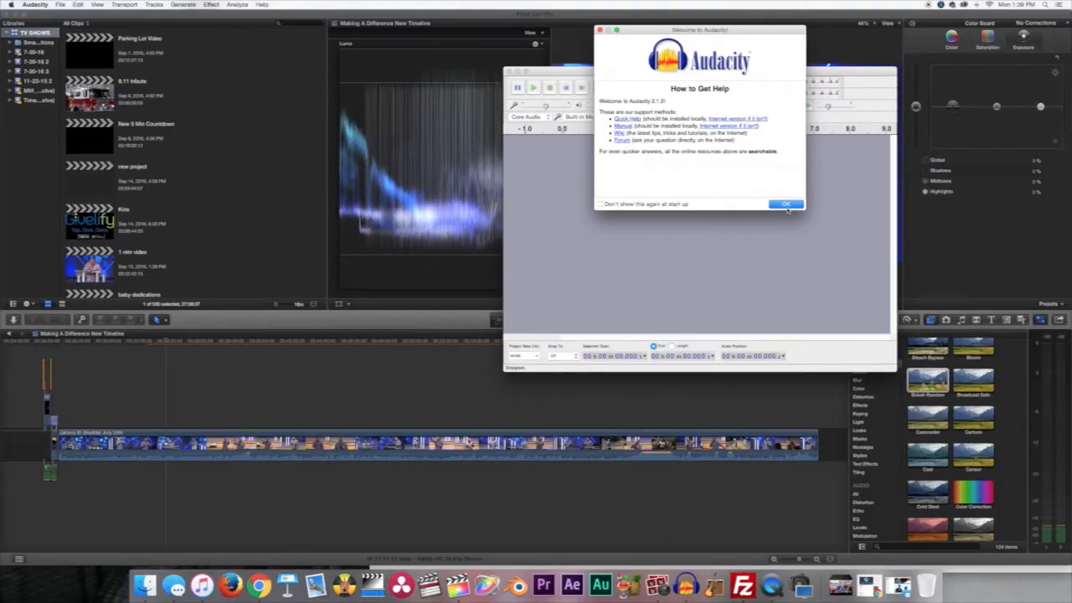
Dismiss the 'Welcome to Audacity' help dialog with OK.
{"action": "left_click", "coordinate": [785, 204]}
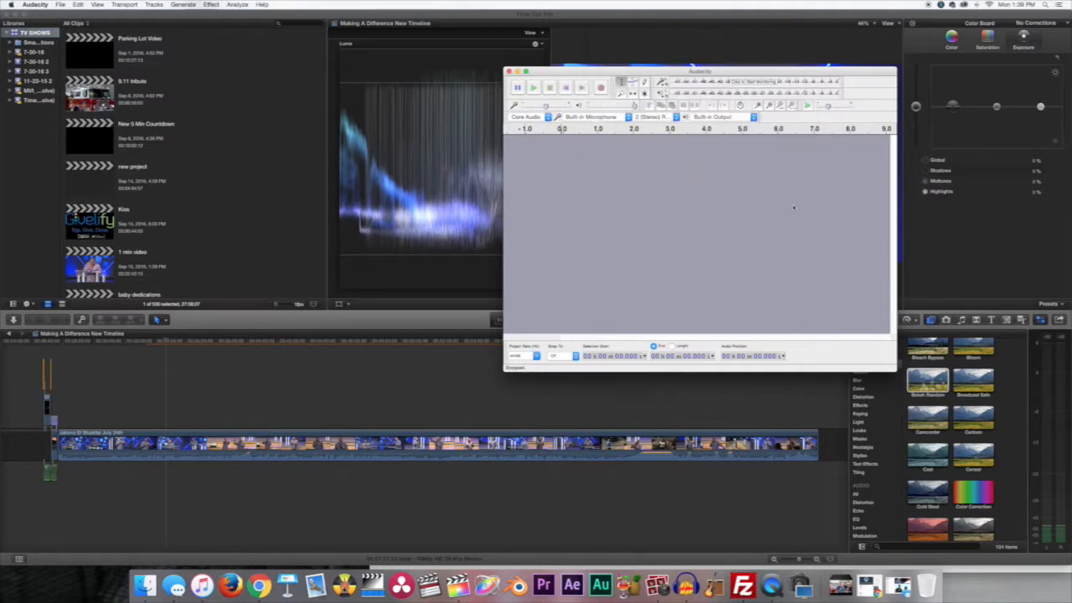
{"action": "mouse_move", "coordinate": [587, 235]}
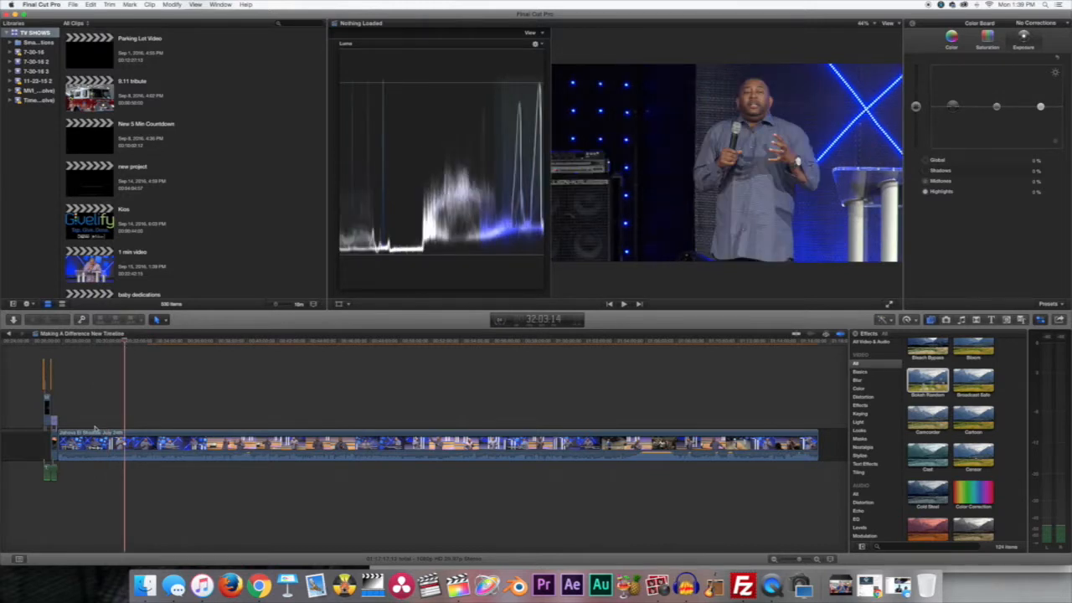
{"action": "mouse_move", "coordinate": [103, 397]}
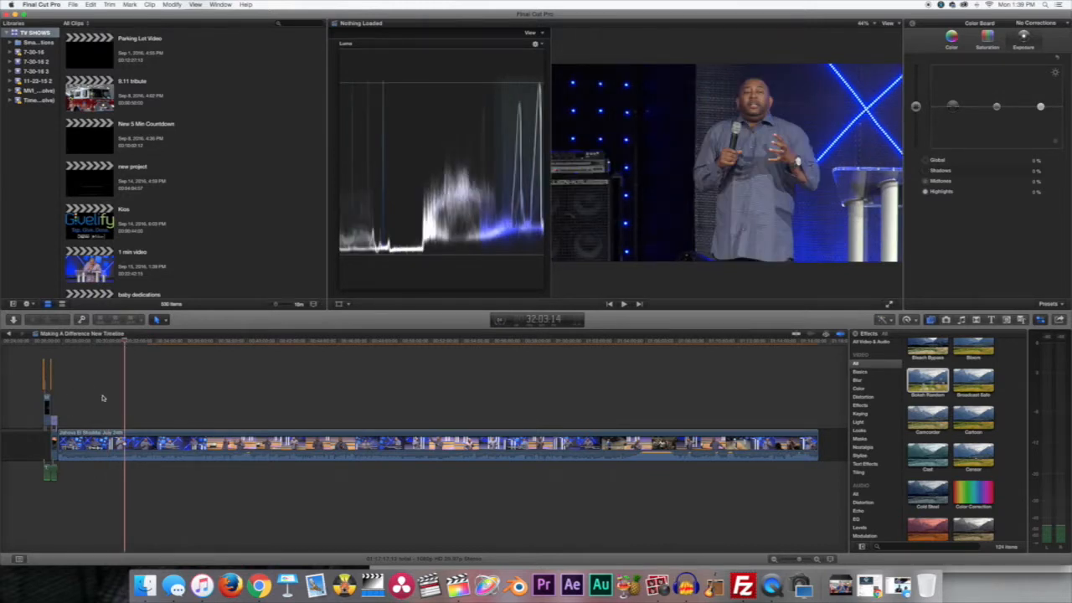
{"action": "mouse_move", "coordinate": [627, 382]}
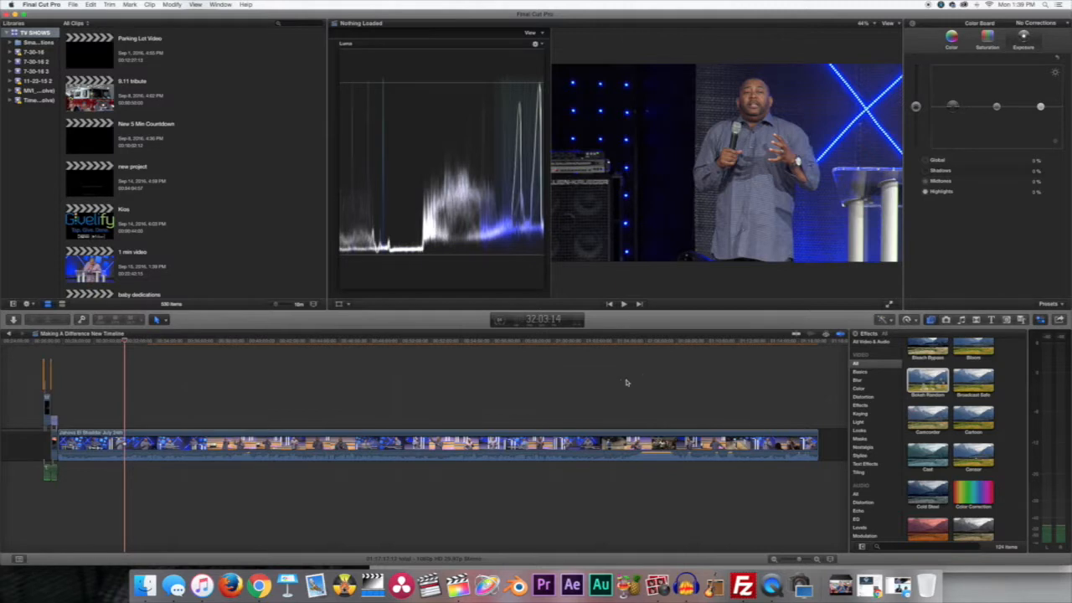
Select the Jehovah El Shaddai clip in the Final Cut Pro timeline.
{"action": "left_click", "coordinate": [659, 343]}
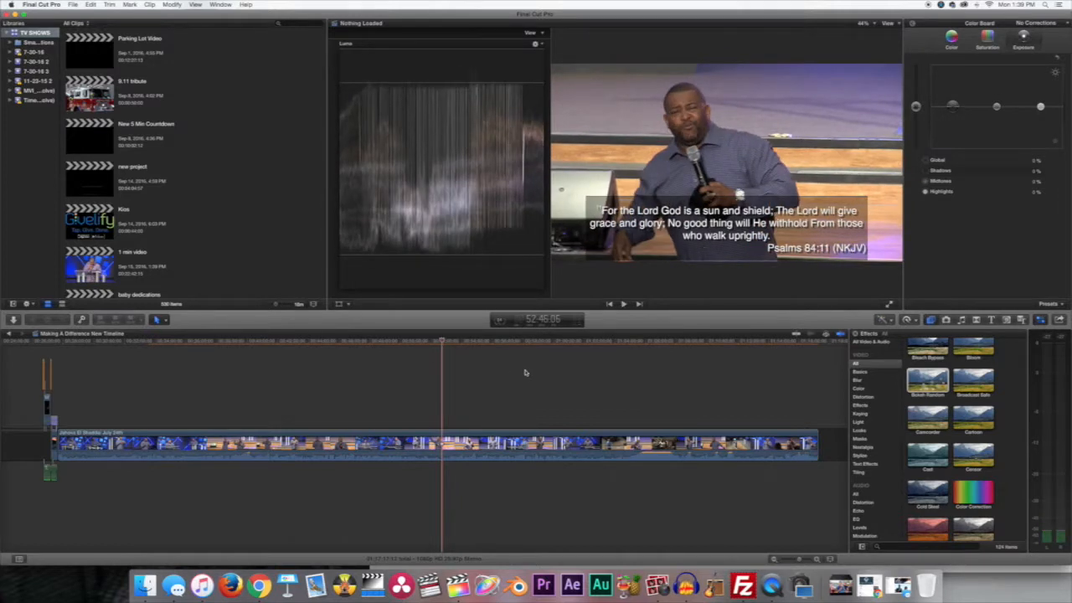
{"action": "mouse_move", "coordinate": [839, 453]}
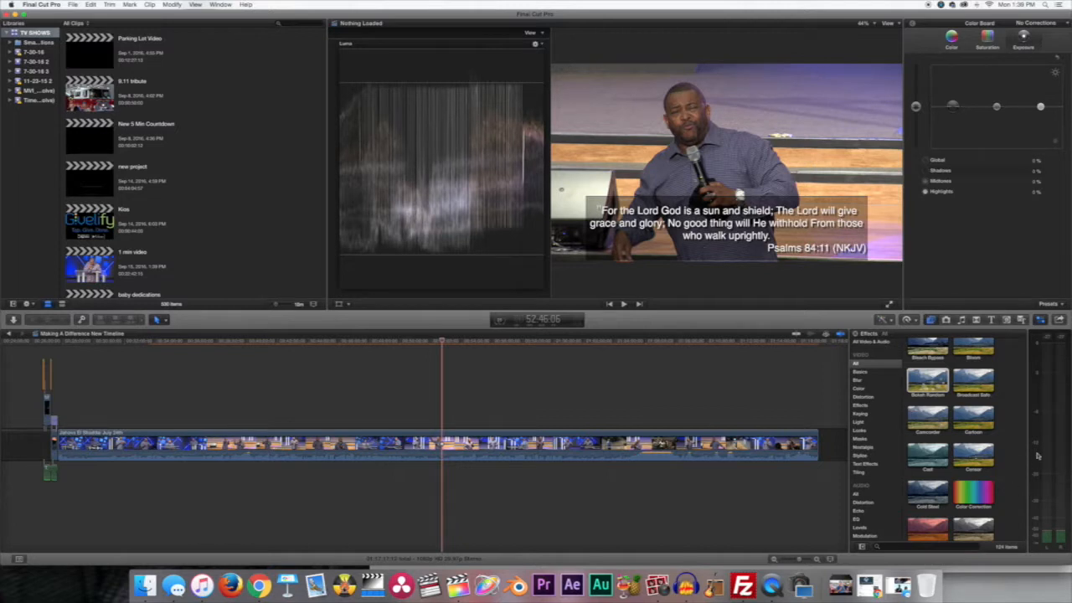
{"action": "mouse_move", "coordinate": [1036, 473]}
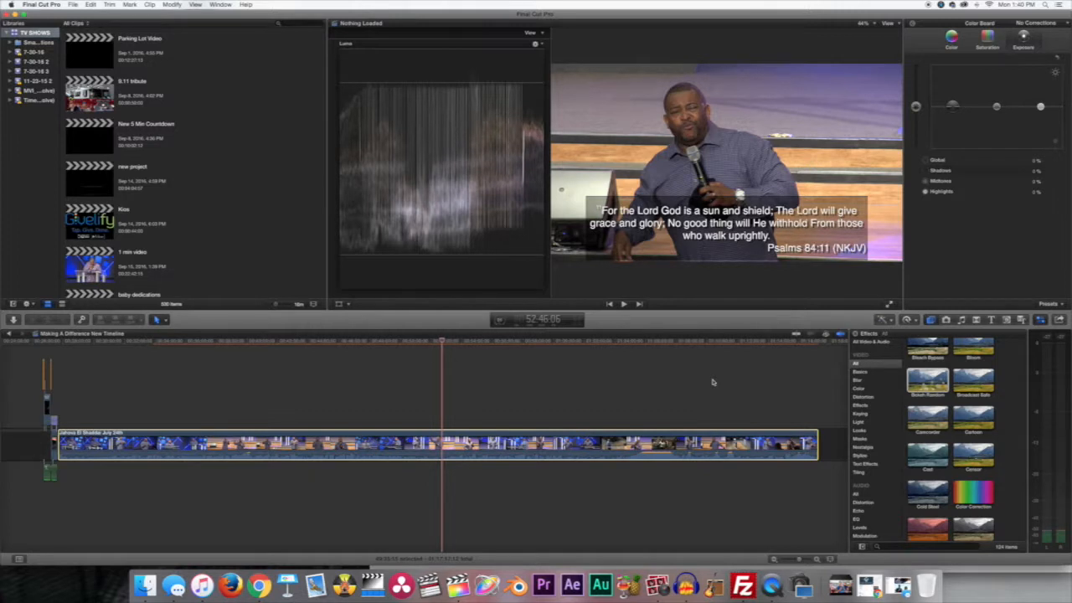
{"action": "mouse_move", "coordinate": [728, 383]}
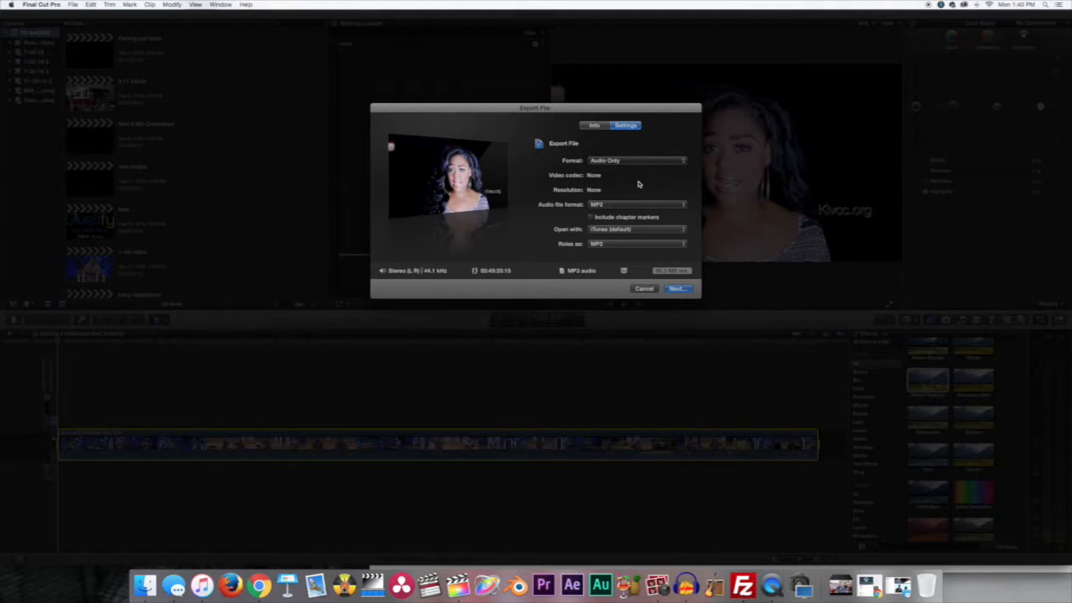
{"action": "mouse_move", "coordinate": [676, 203]}
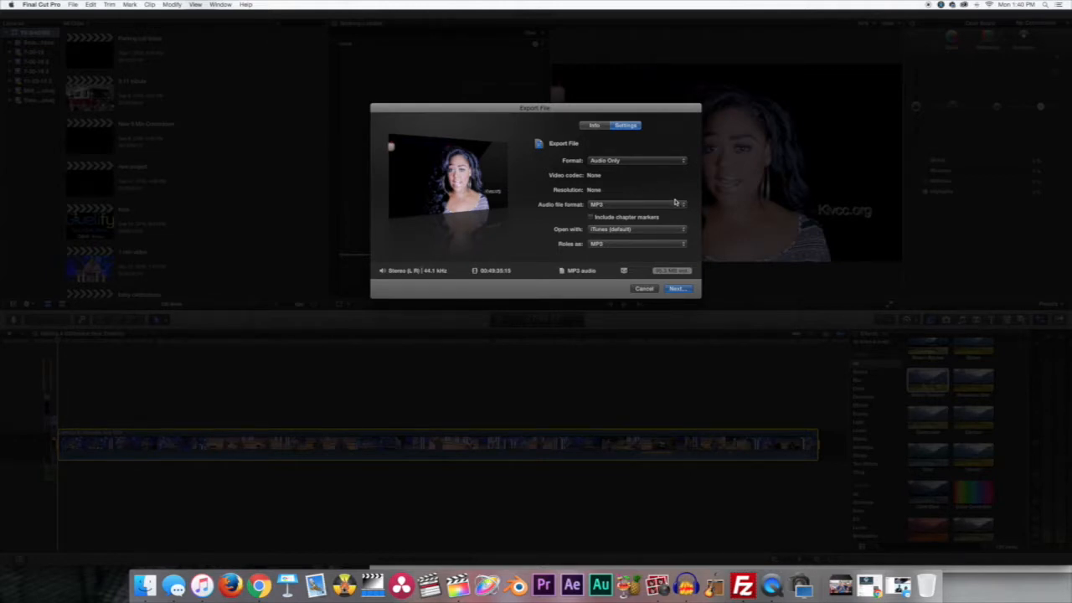
{"action": "mouse_move", "coordinate": [685, 203]}
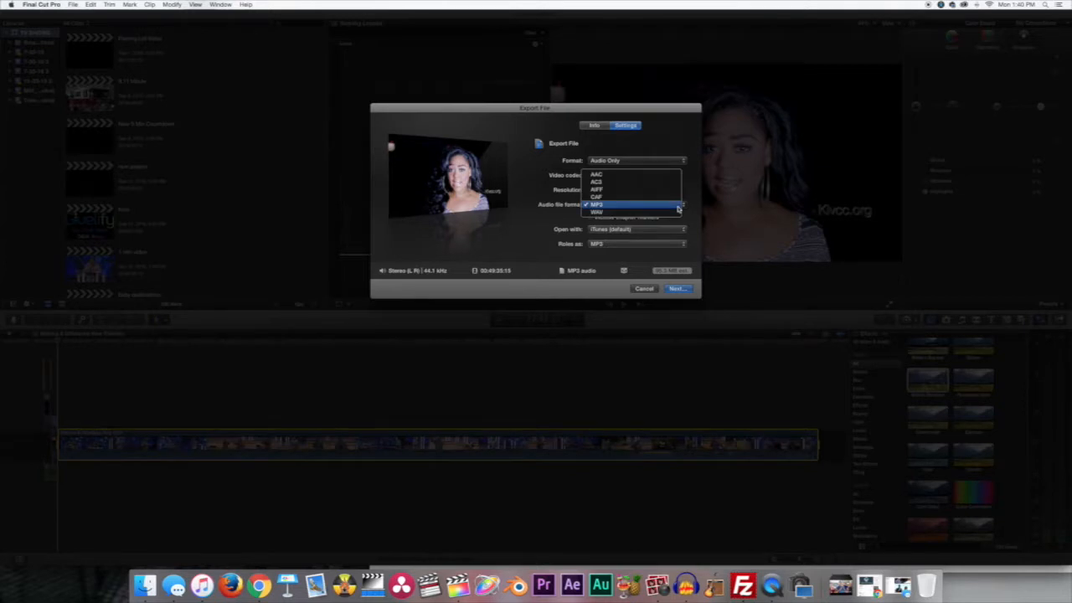
Choose WAV format and save the audio-only export 'Jehovah El Shaddai (Audio)' to the Desktop.
{"action": "left_click", "coordinate": [597, 210]}
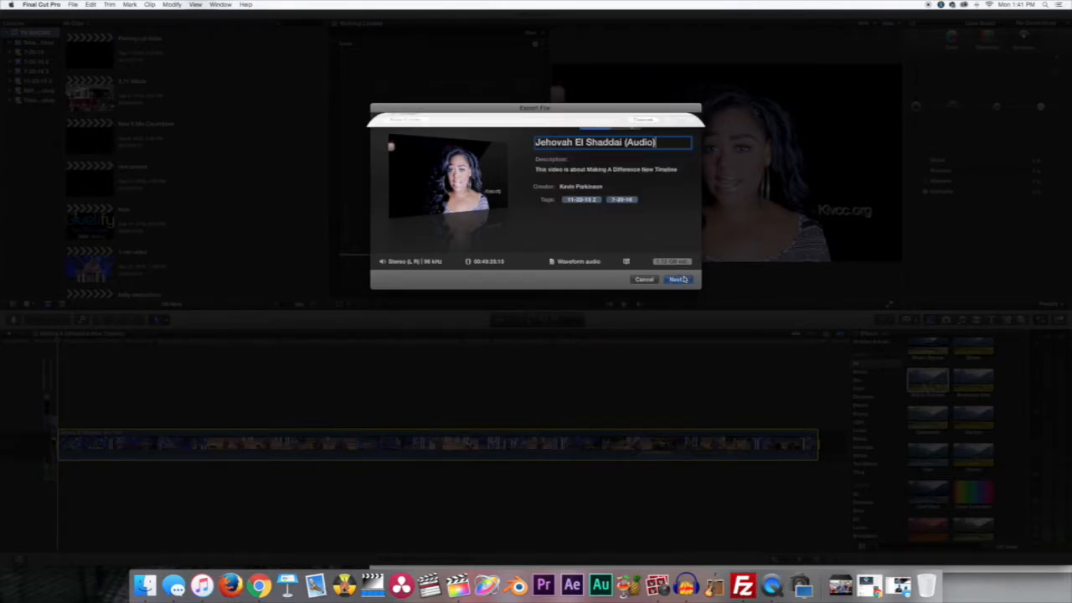
{"action": "left_click", "coordinate": [677, 279]}
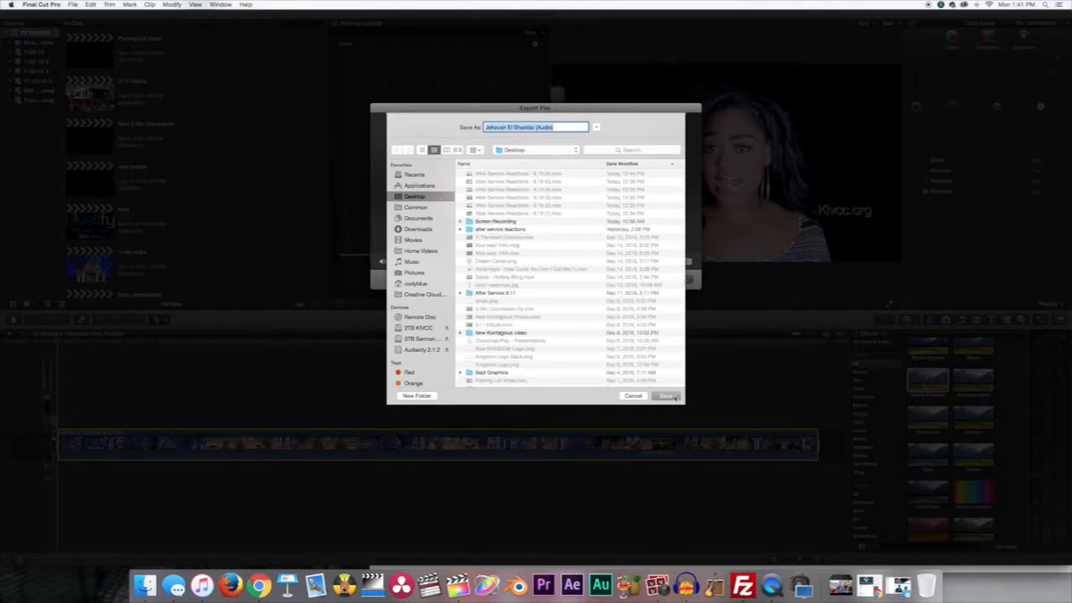
{"action": "left_click", "coordinate": [665, 396]}
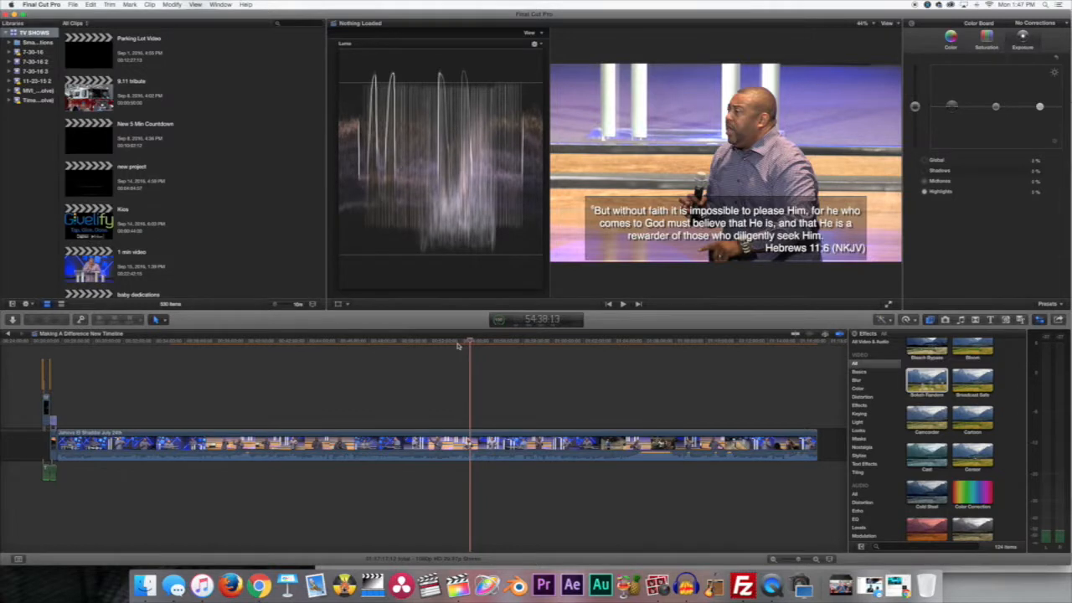
{"action": "mouse_move", "coordinate": [685, 586]}
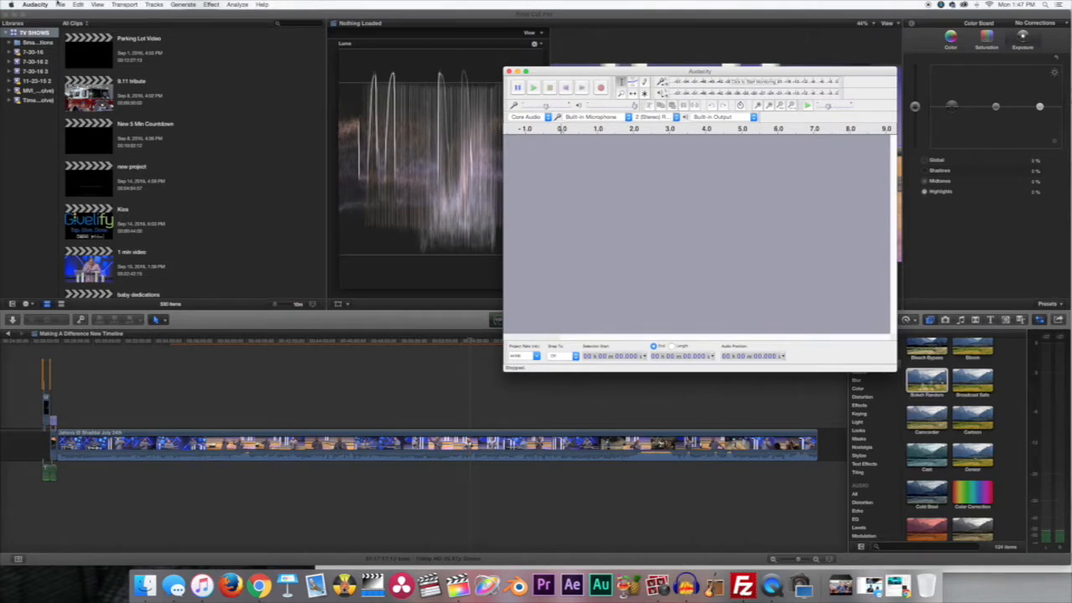
Open 'Jehovah El Shaddai (Audio).wav' from the Desktop in Audacity.
{"action": "left_click", "coordinate": [62, 5]}
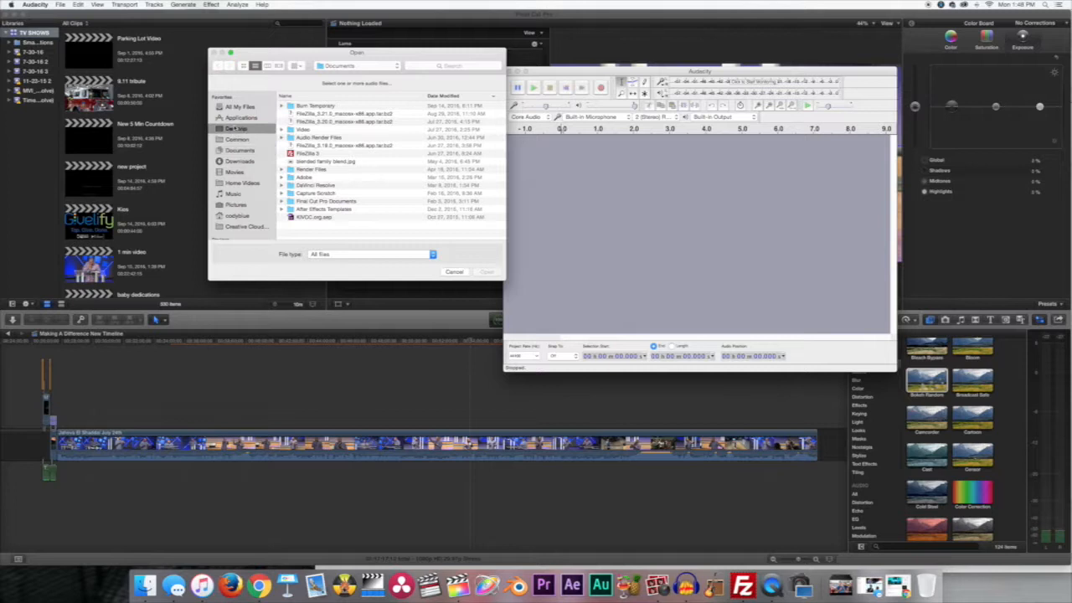
{"action": "left_click", "coordinate": [237, 128]}
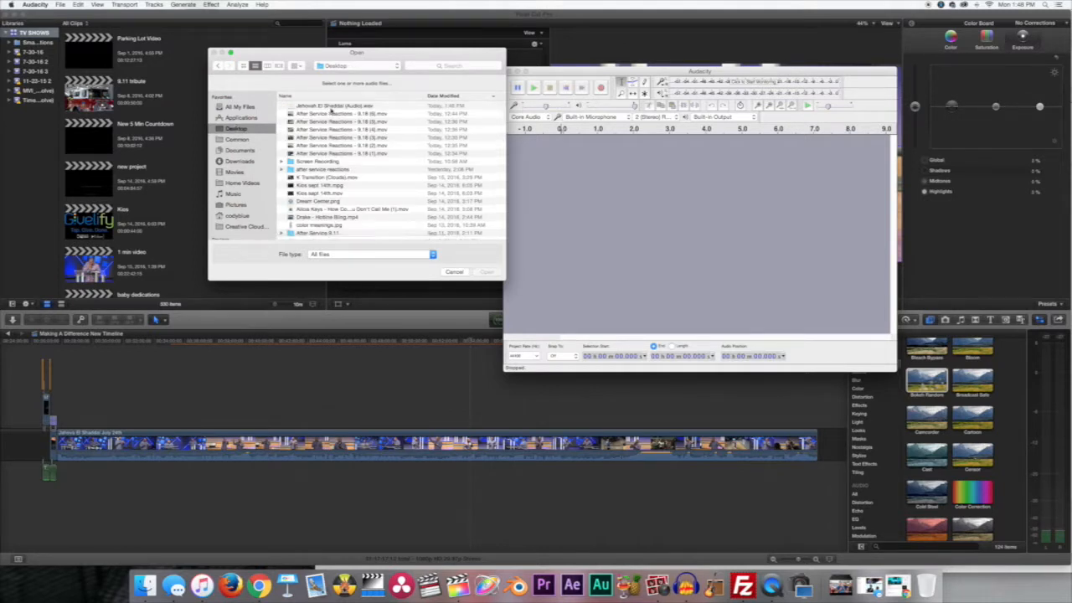
{"action": "left_click", "coordinate": [335, 106]}
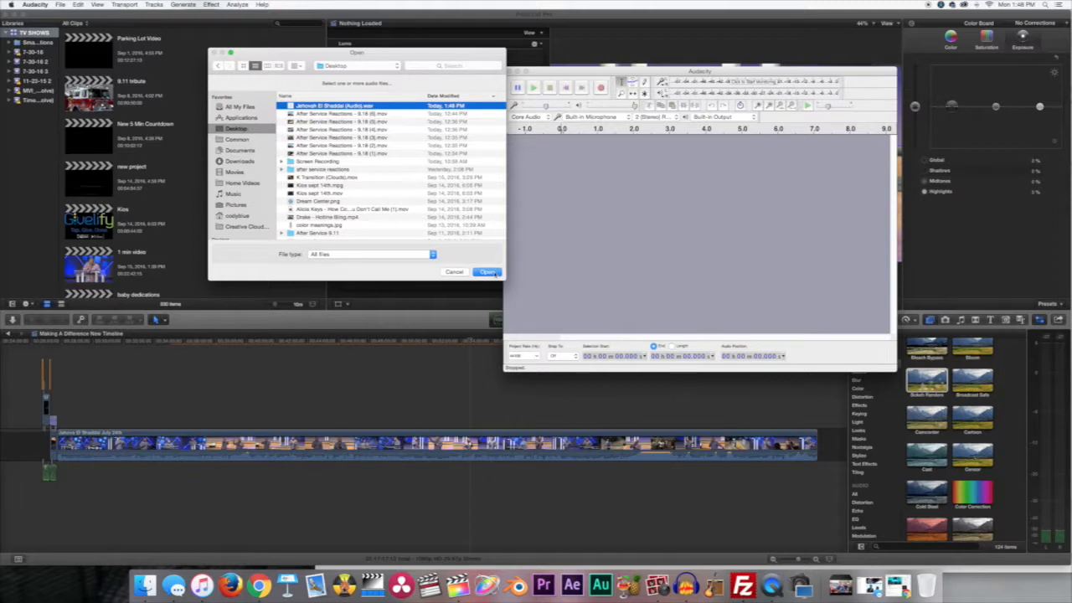
{"action": "left_click", "coordinate": [487, 271]}
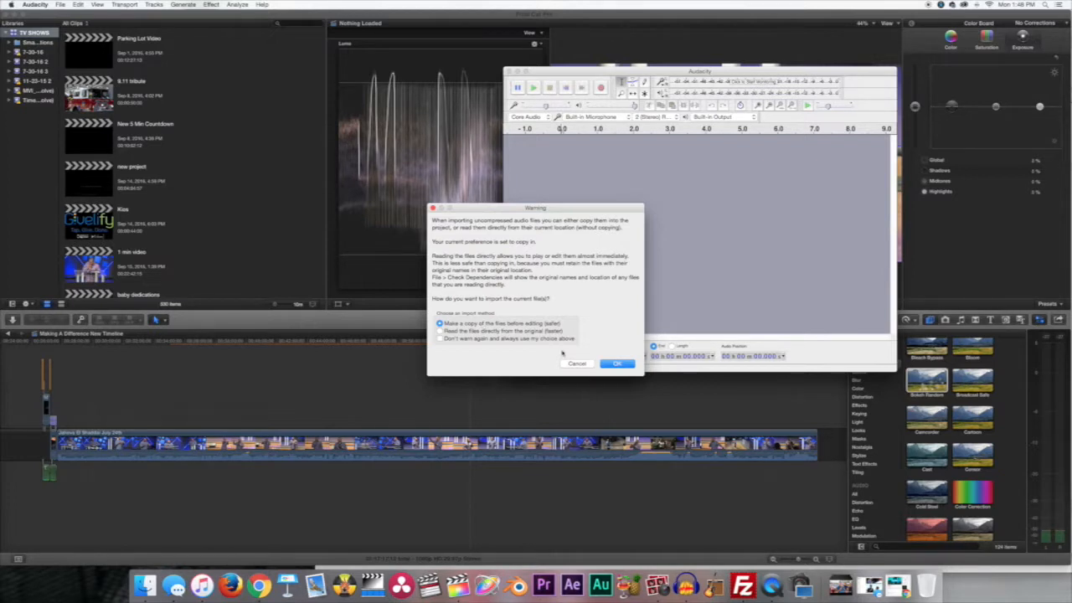
Keep 'Make a copy of the files before editing' and confirm the import.
{"action": "left_click", "coordinate": [618, 364]}
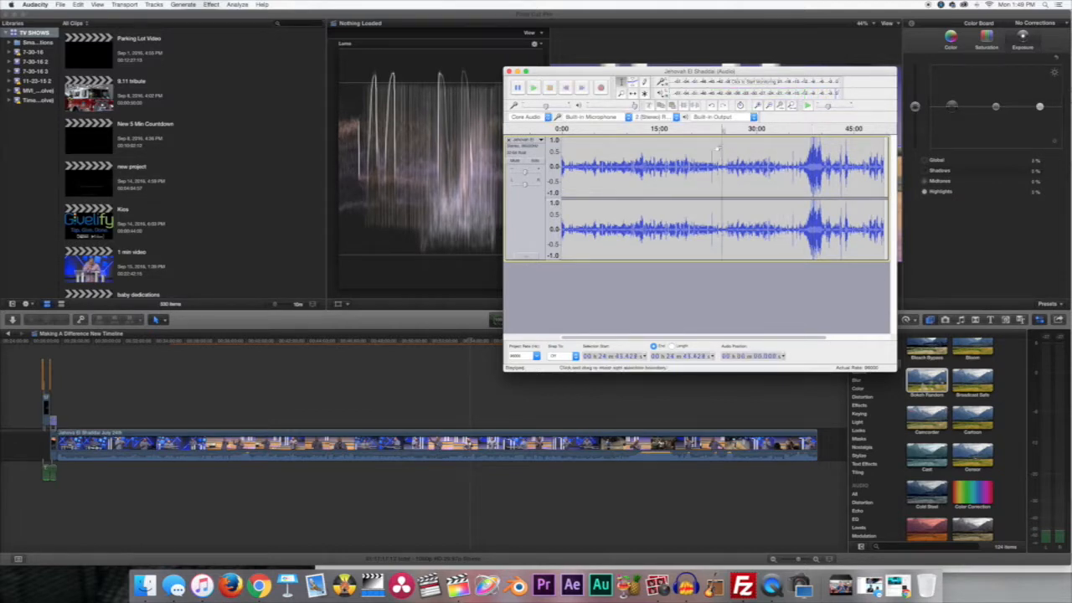
Maximize the Audacity window using the green zoom button.
{"action": "left_click", "coordinate": [517, 87]}
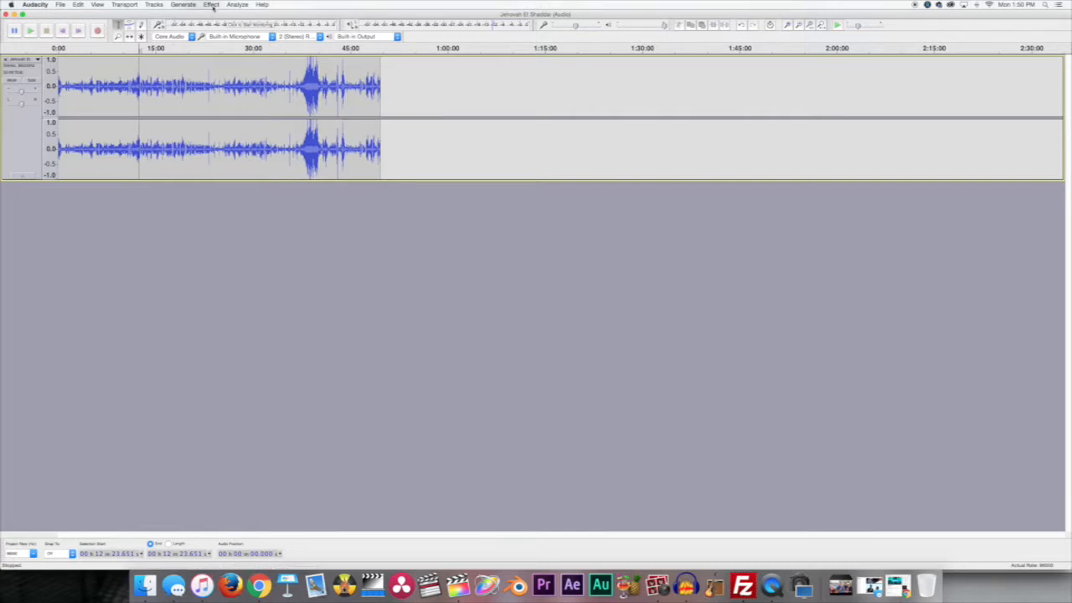
Open the Compressor effect to set a -60 dB threshold and 10:1 ratio.
{"action": "left_click", "coordinate": [211, 5]}
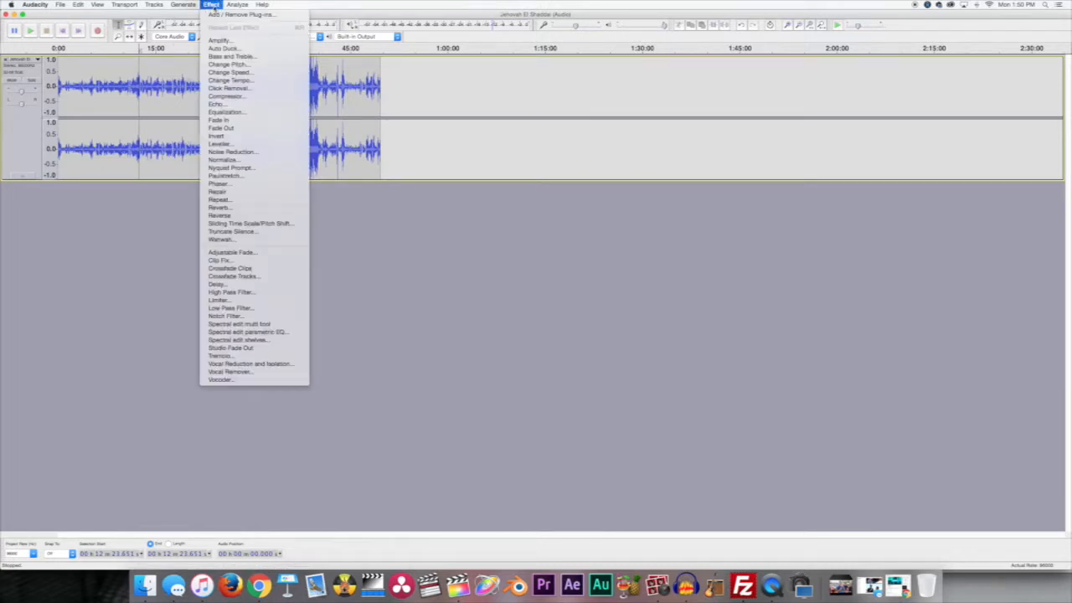
{"action": "mouse_move", "coordinate": [226, 96]}
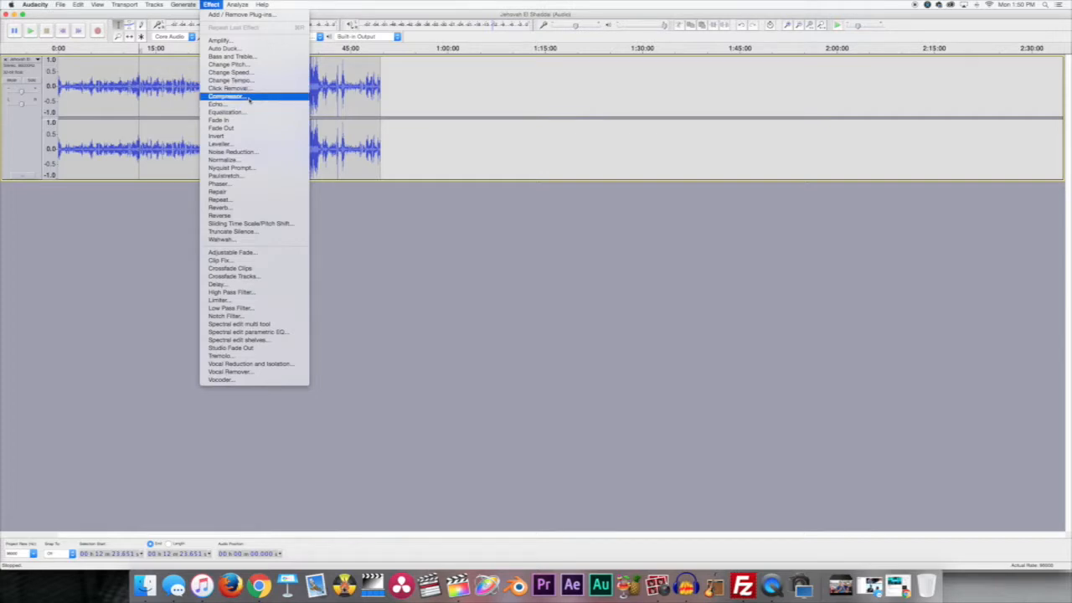
{"action": "left_click", "coordinate": [225, 96]}
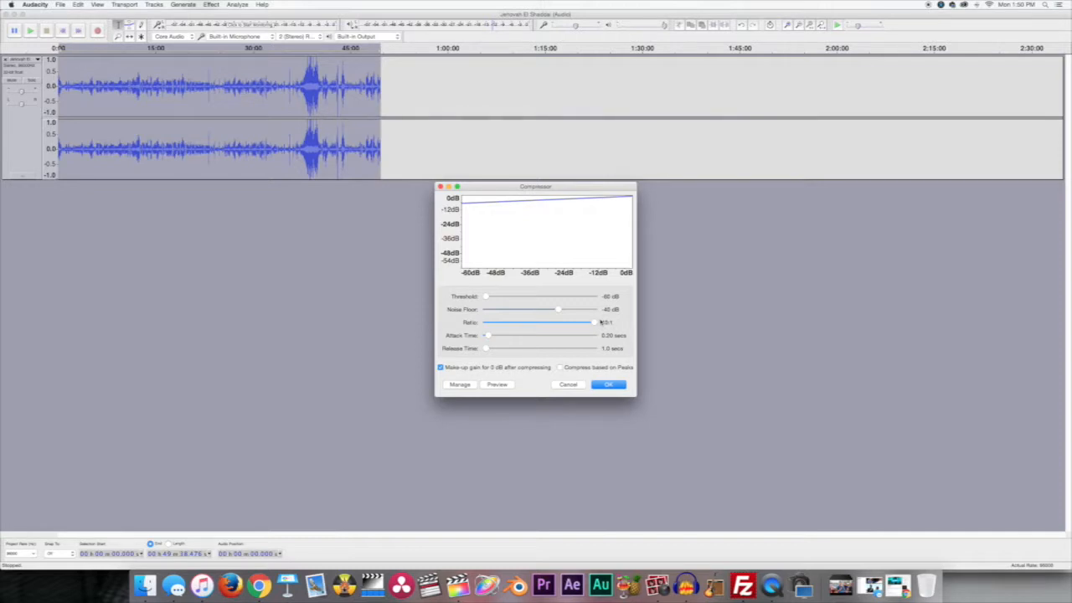
{"action": "mouse_move", "coordinate": [580, 349]}
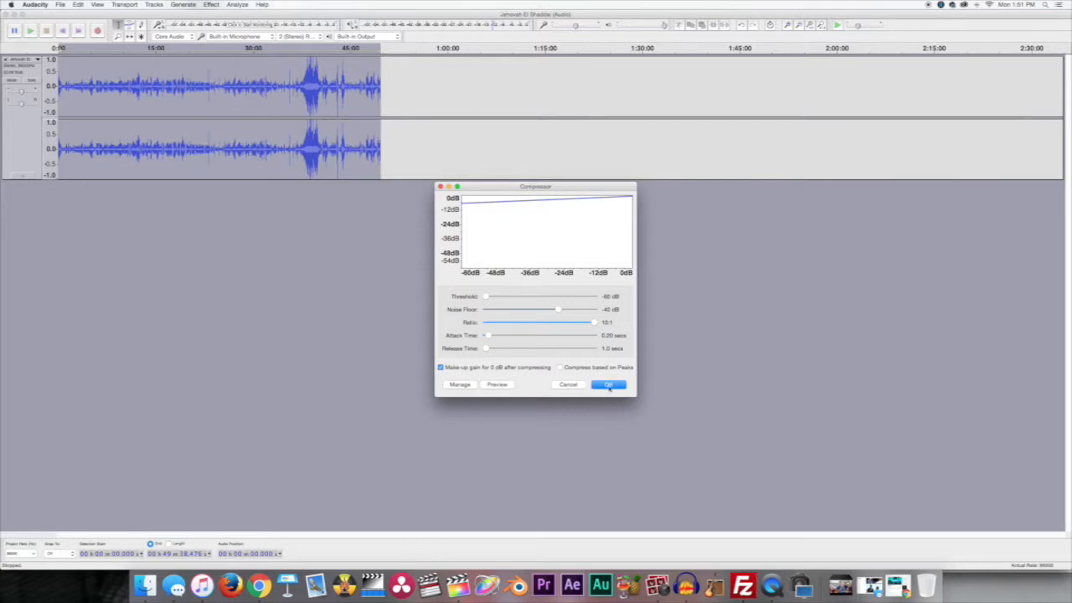
Apply the -60 dB, 10:1 compression to the whole sermon track.
{"action": "left_click", "coordinate": [608, 384]}
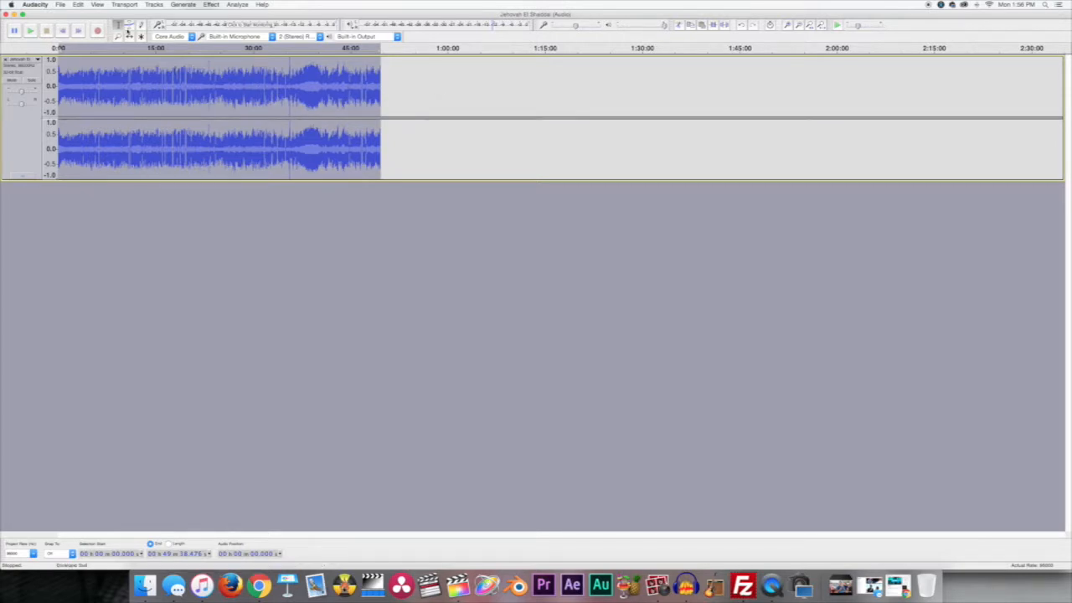
Run Effect > Normalize with -20 dB maximum amplitude on the sermon track.
{"action": "left_click", "coordinate": [211, 5]}
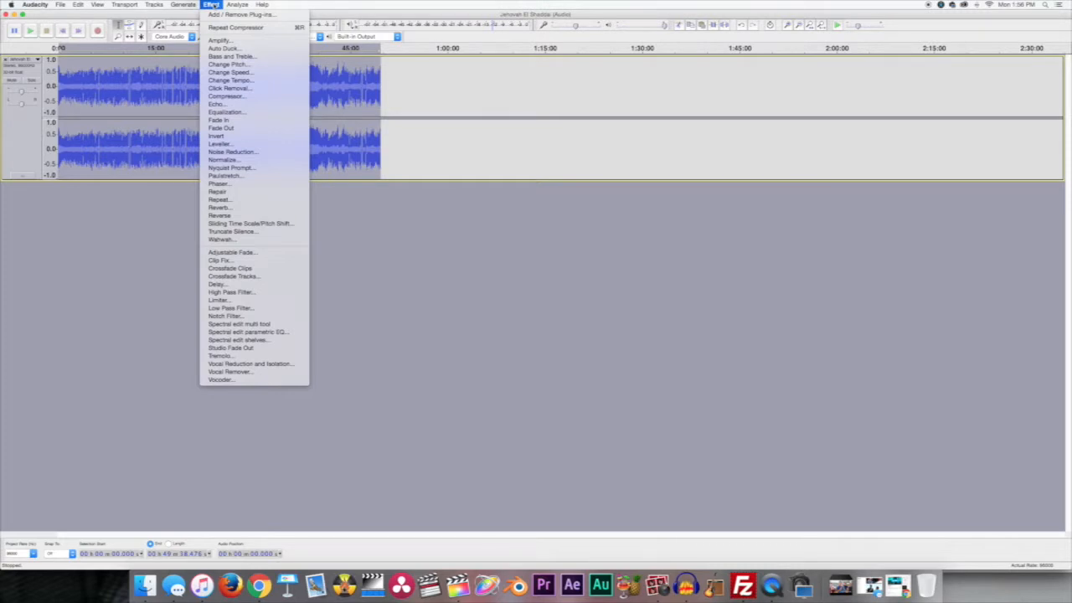
{"action": "mouse_move", "coordinate": [223, 160]}
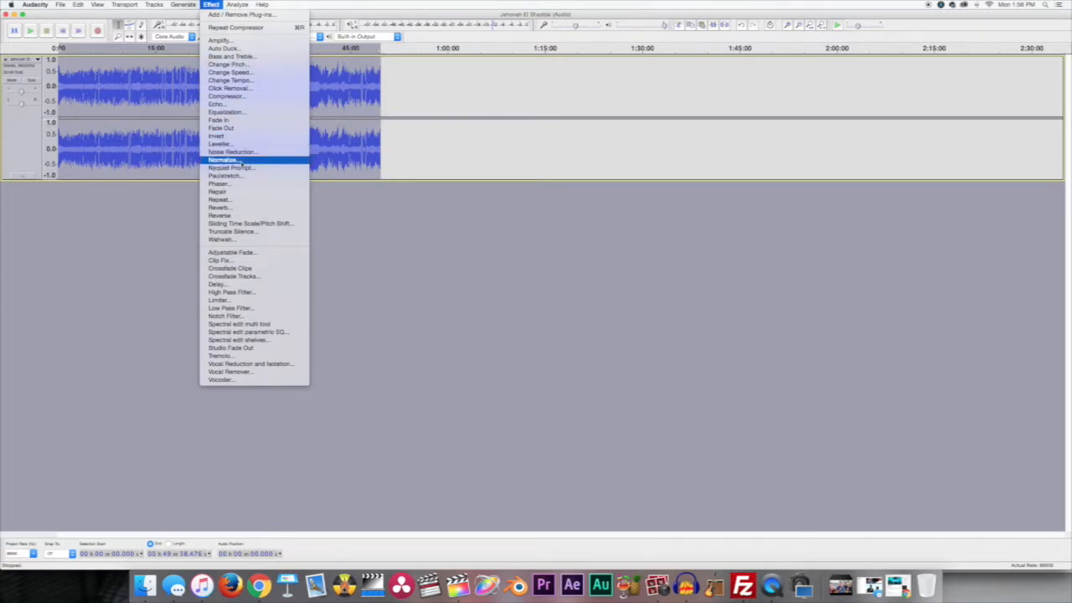
{"action": "left_click", "coordinate": [224, 159]}
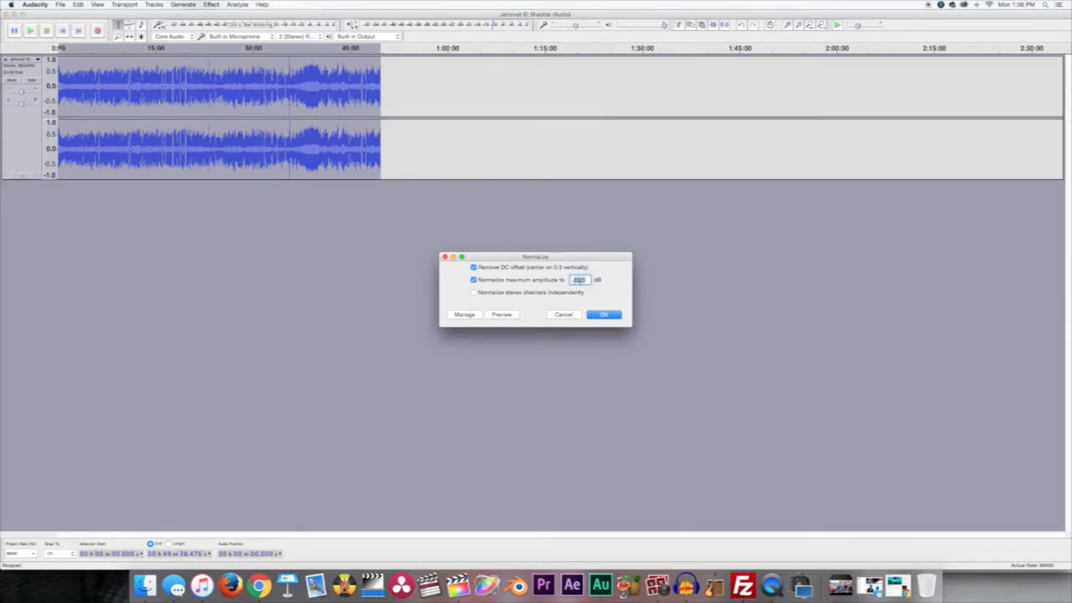
{"action": "type", "text": "-1"}
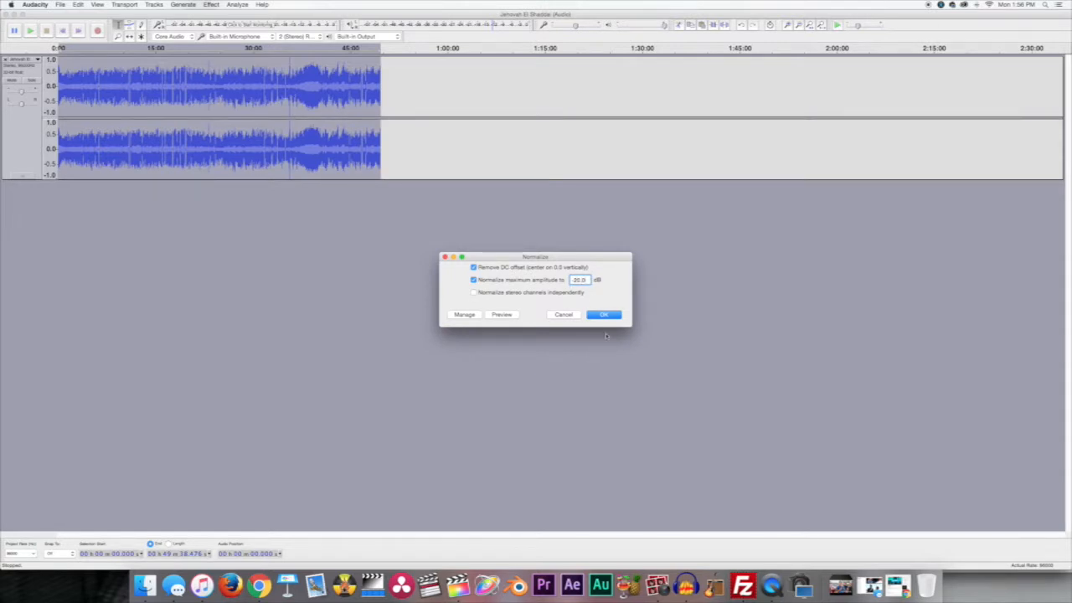
{"action": "mouse_move", "coordinate": [604, 314]}
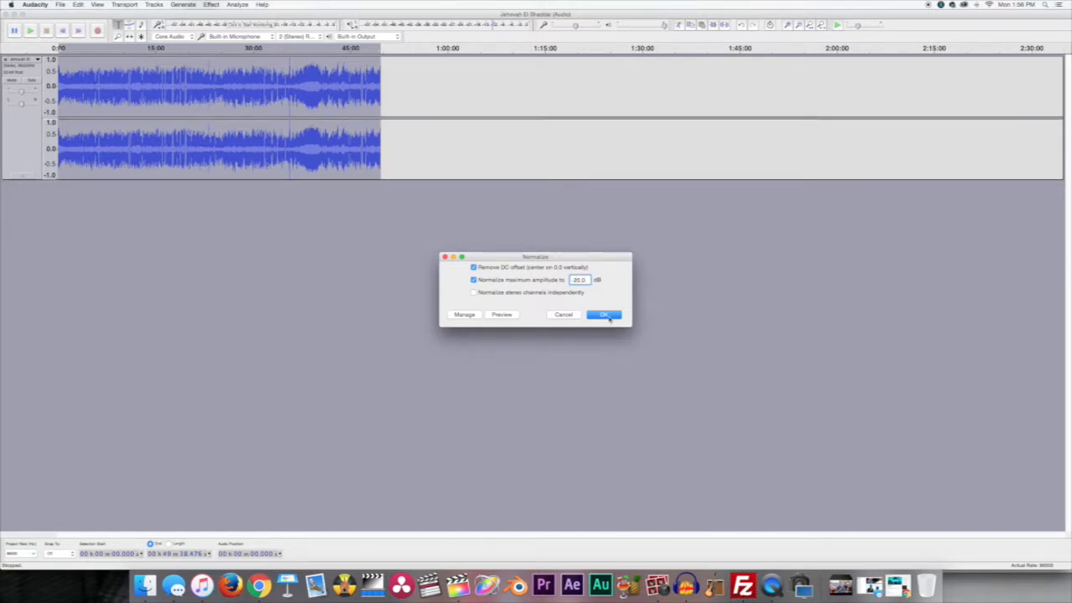
{"action": "left_click", "coordinate": [603, 314]}
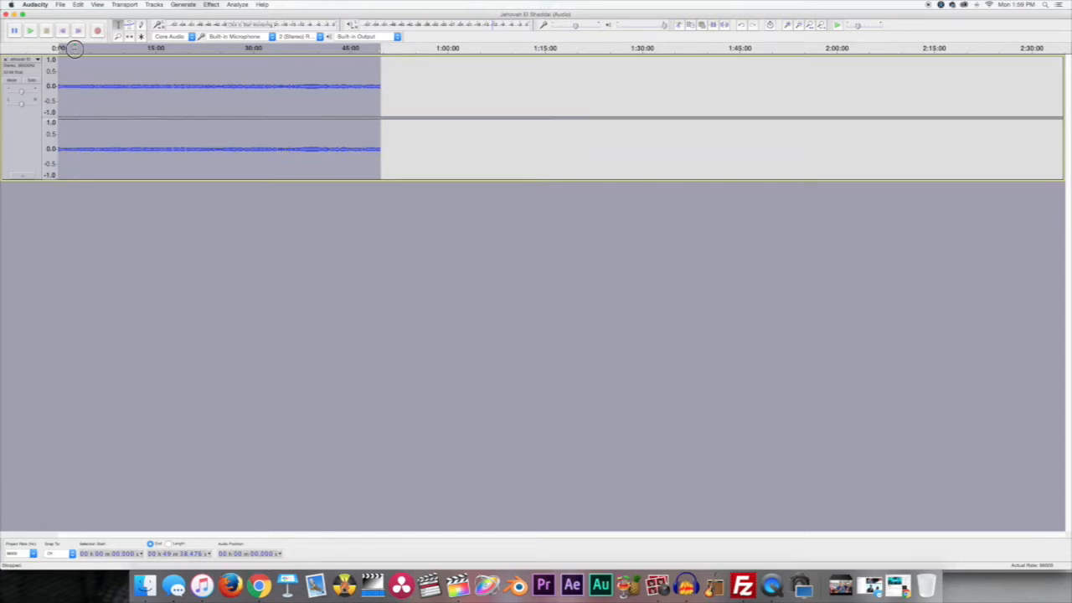
{"action": "left_click", "coordinate": [30, 31]}
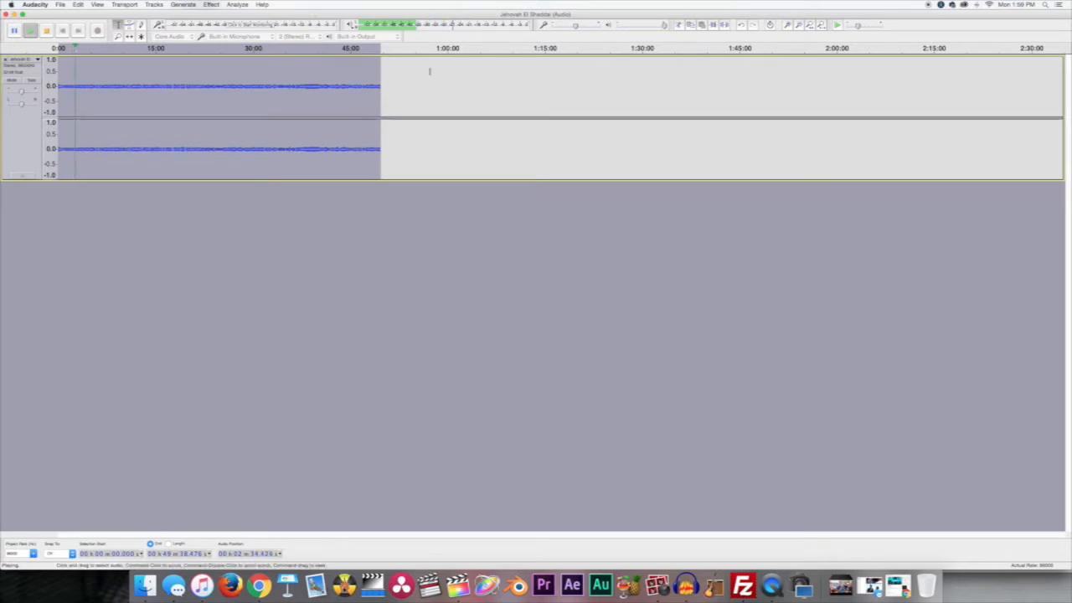
{"action": "left_click", "coordinate": [46, 31]}
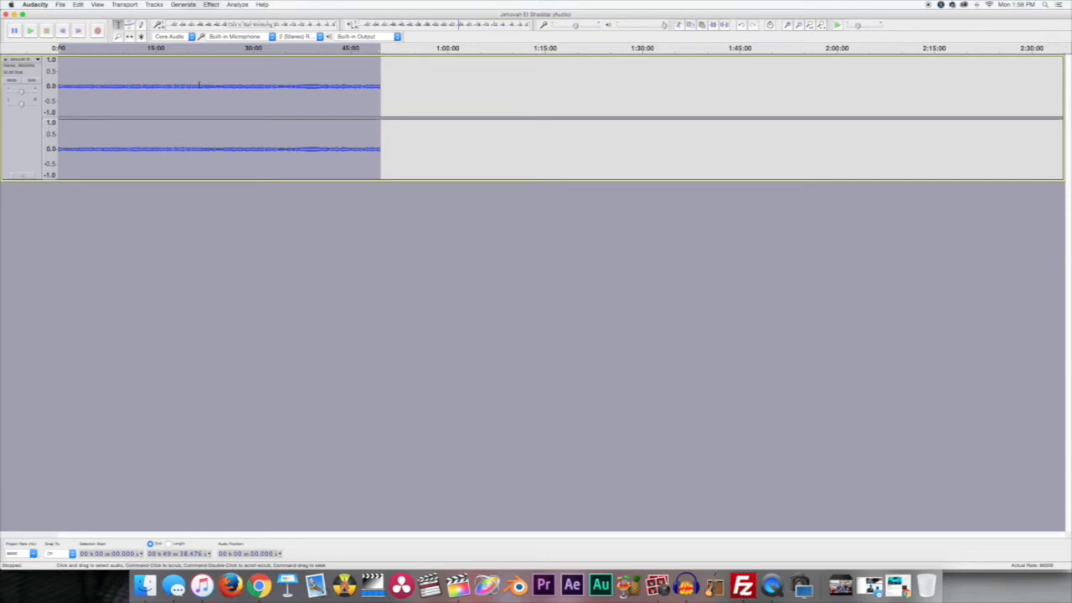
Export the audio as WAV 16-bit PCM named 'Jehovah El Shaddai (Audacity)' to the Desktop.
{"action": "left_click", "coordinate": [60, 4]}
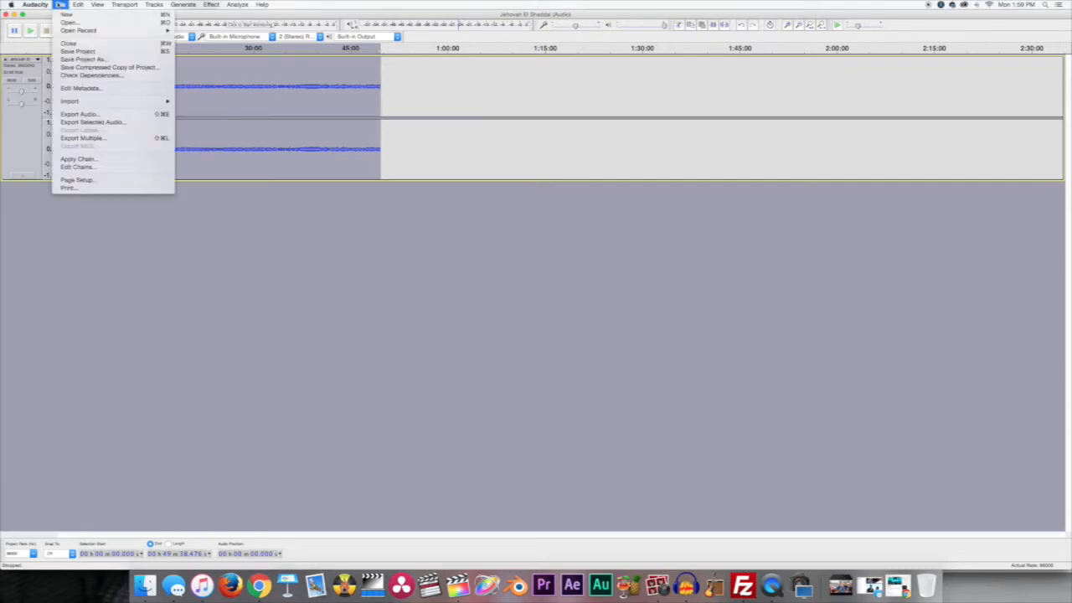
{"action": "mouse_move", "coordinate": [79, 113]}
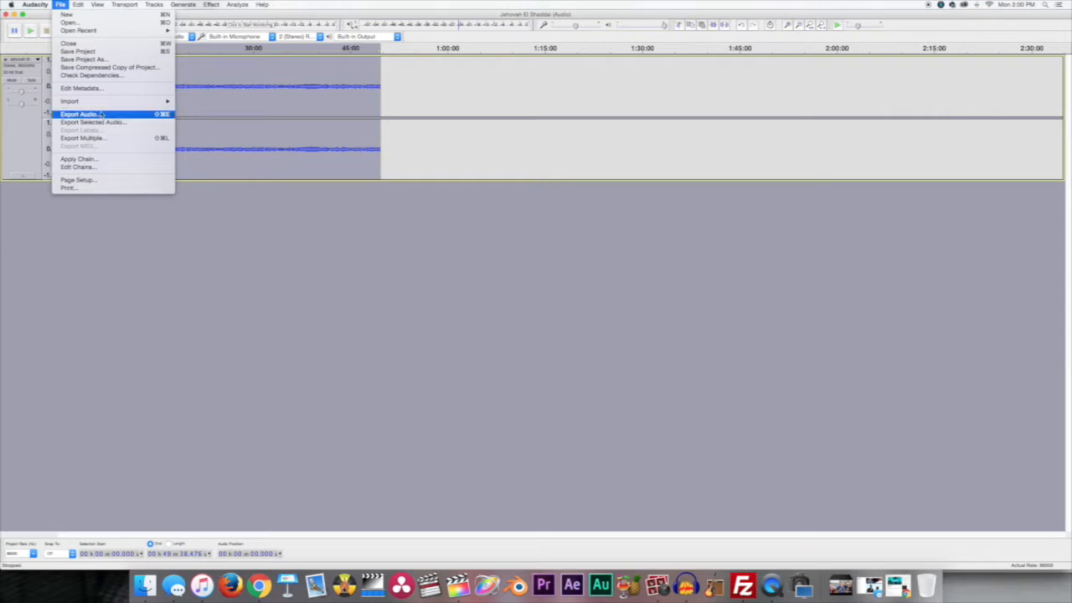
{"action": "left_click", "coordinate": [78, 114]}
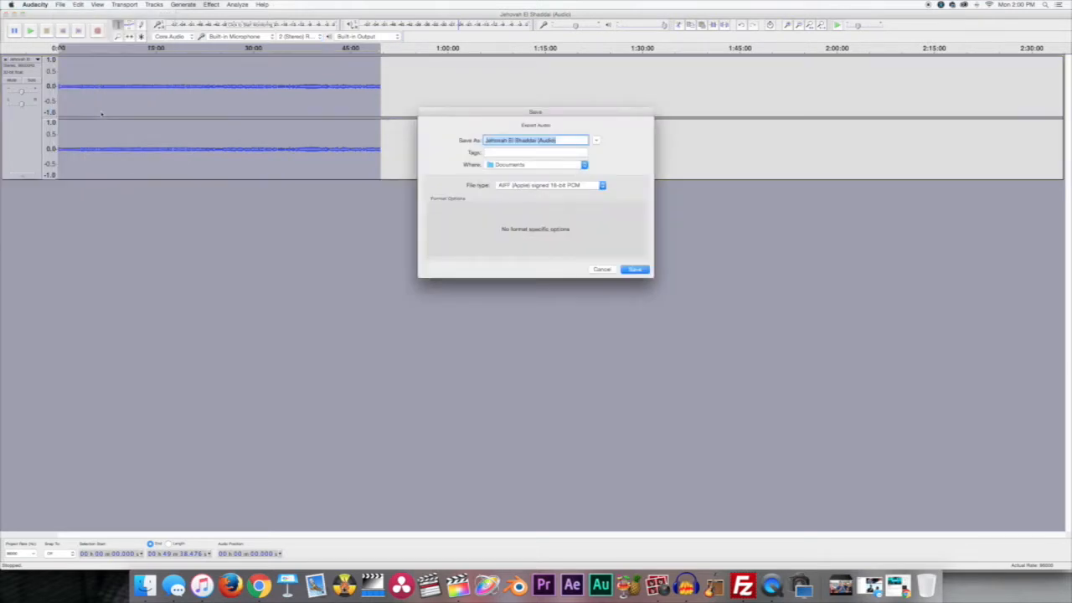
{"action": "mouse_move", "coordinate": [583, 189]}
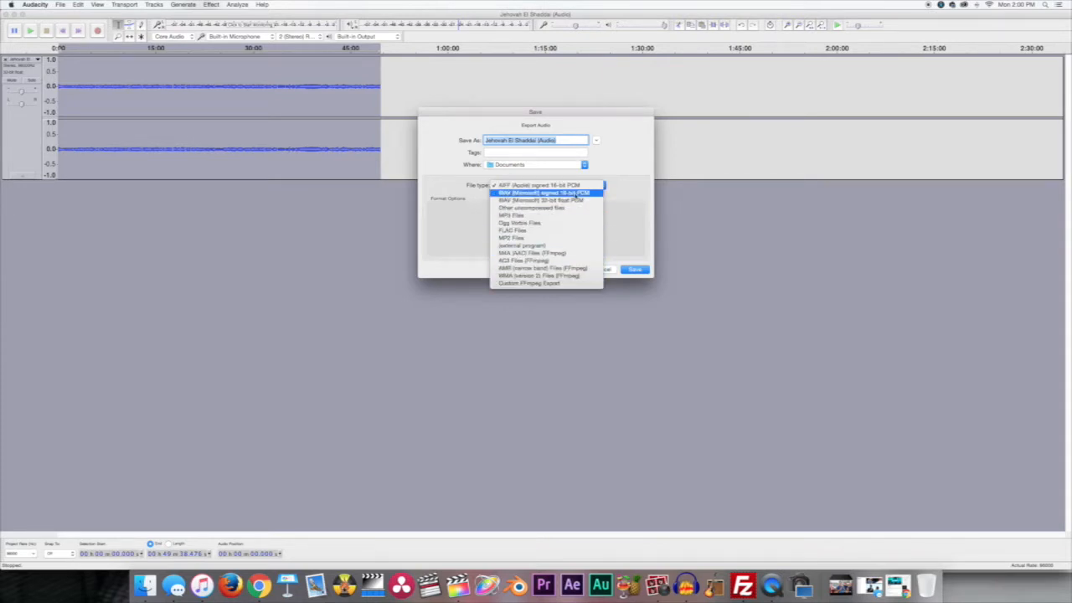
{"action": "left_click", "coordinate": [543, 193]}
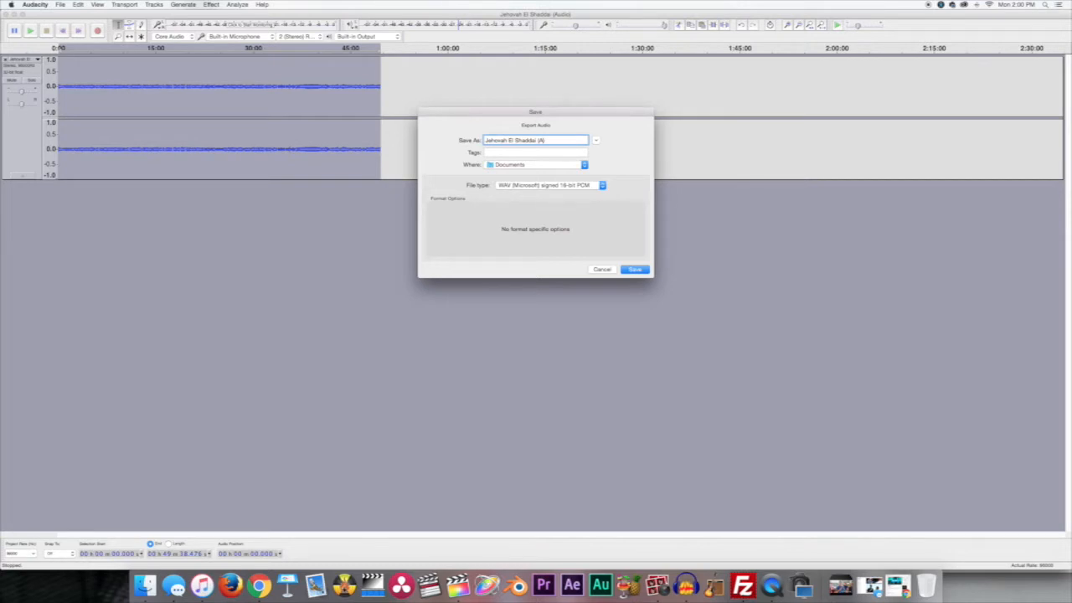
{"action": "type", "text": "(Audio)"}
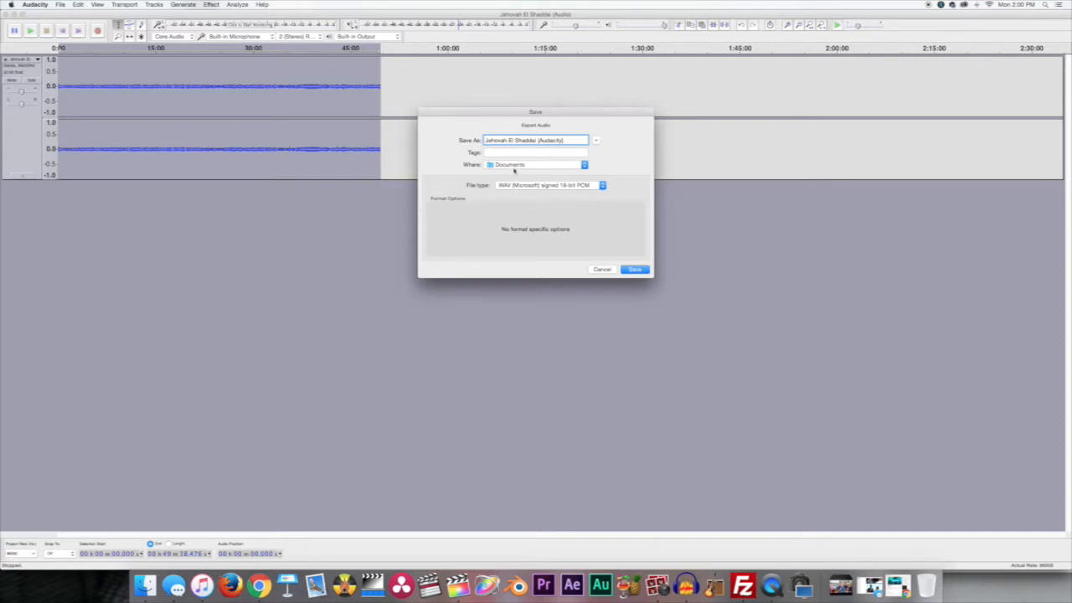
{"action": "left_click", "coordinate": [536, 164]}
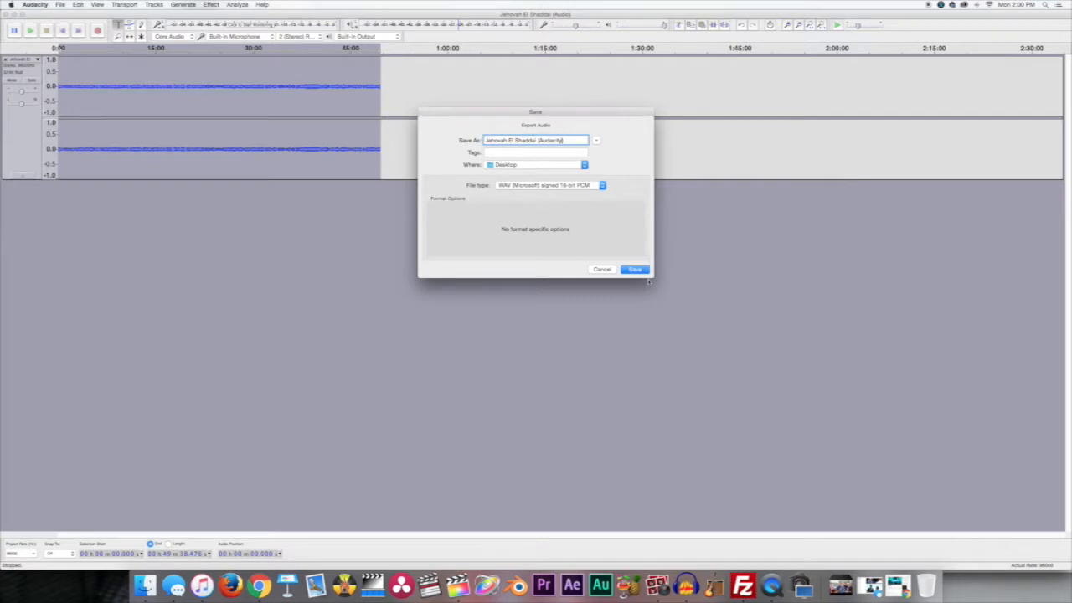
{"action": "left_click", "coordinate": [634, 268]}
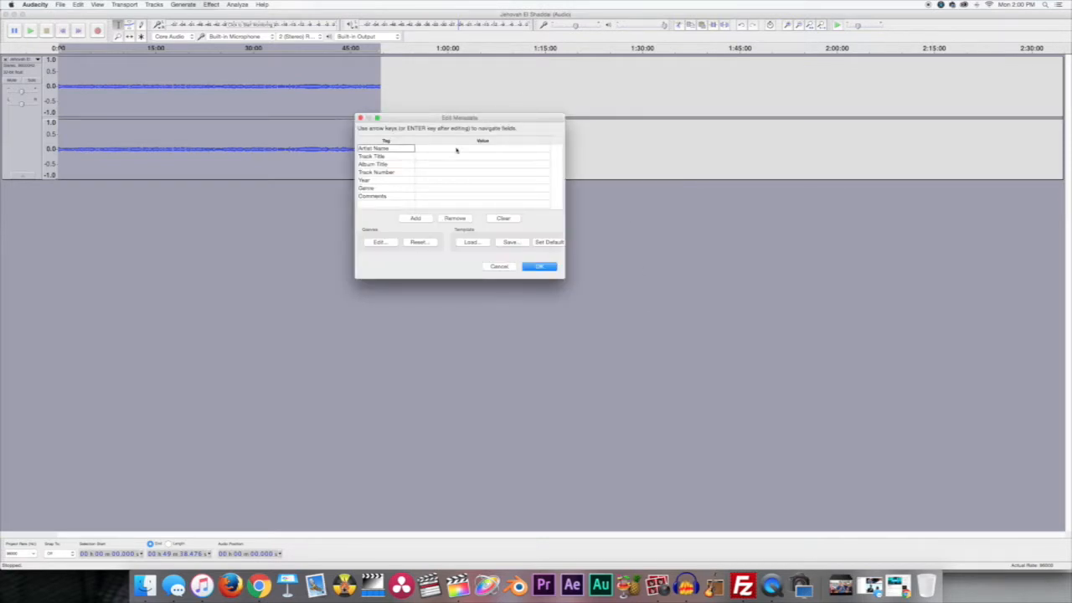
Enter 'ES' as the Artist Name tag and confirm the metadata to finish exporting.
{"action": "left_click", "coordinate": [482, 149]}
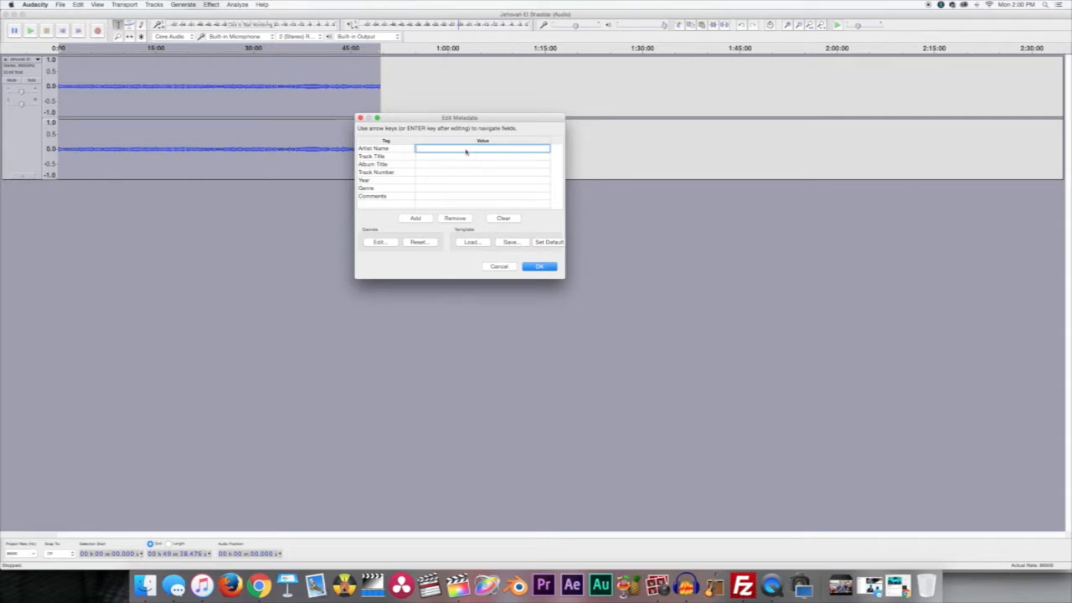
{"action": "type", "text": "E"}
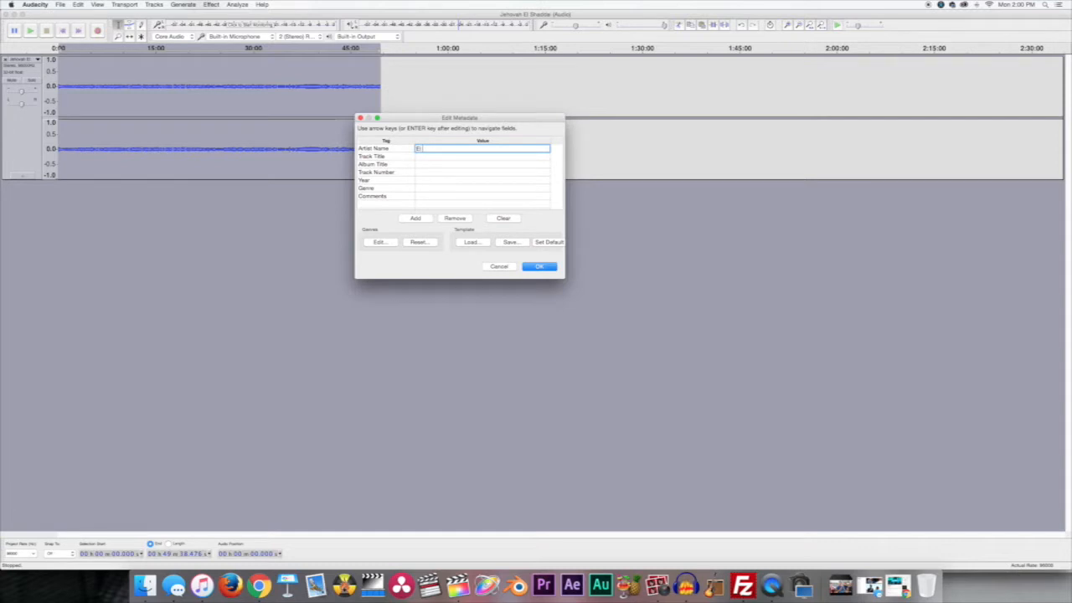
{"action": "type", "text": "S. (Audacity"}
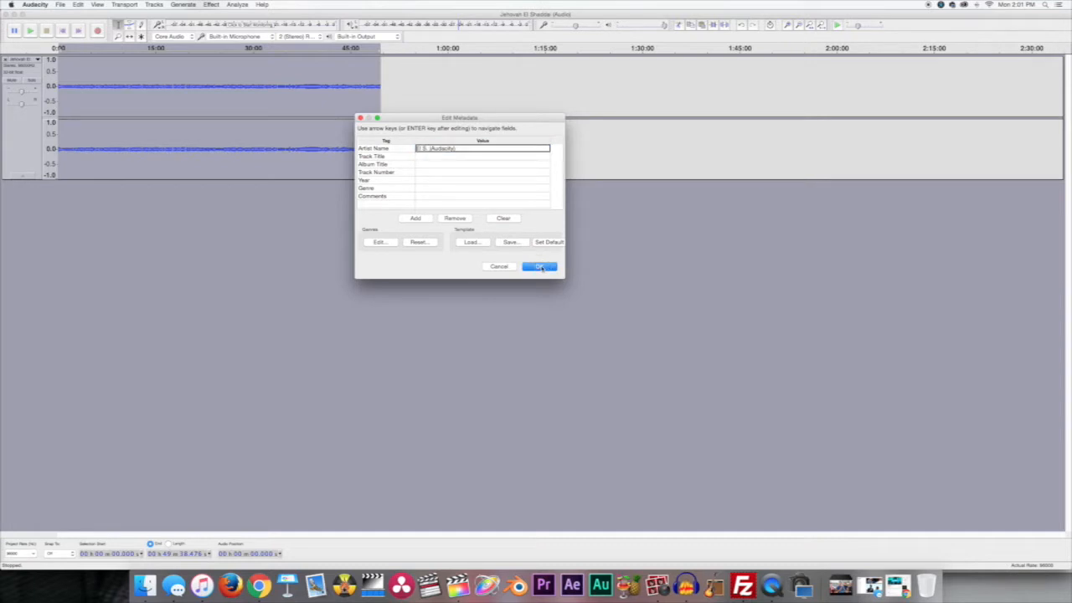
{"action": "left_click", "coordinate": [539, 266]}
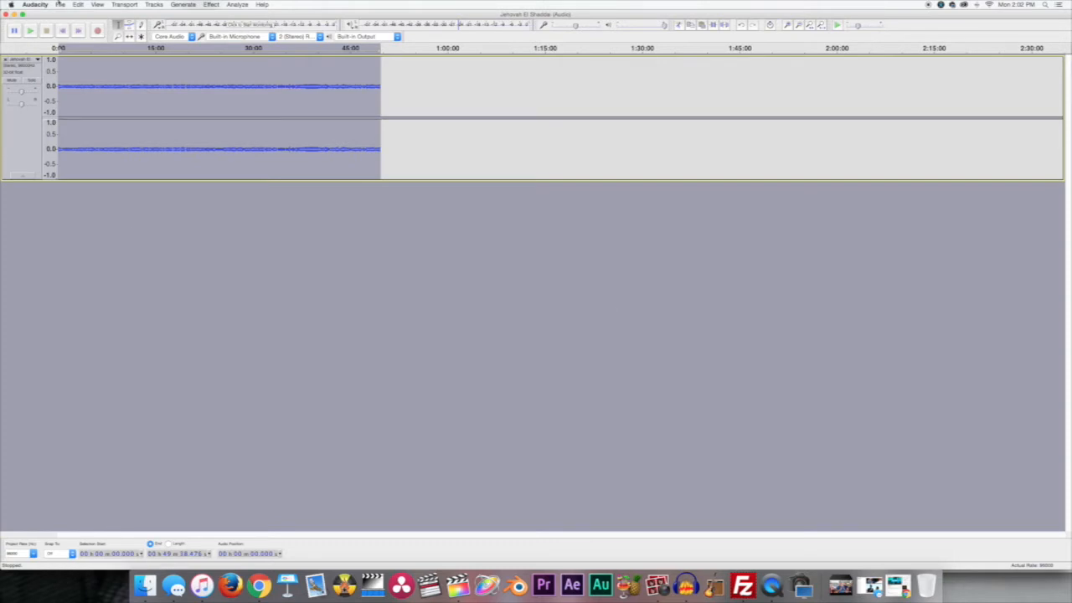
Quit Audacity from the Audacity menu and answer the save-changes prompt.
{"action": "left_click", "coordinate": [35, 4]}
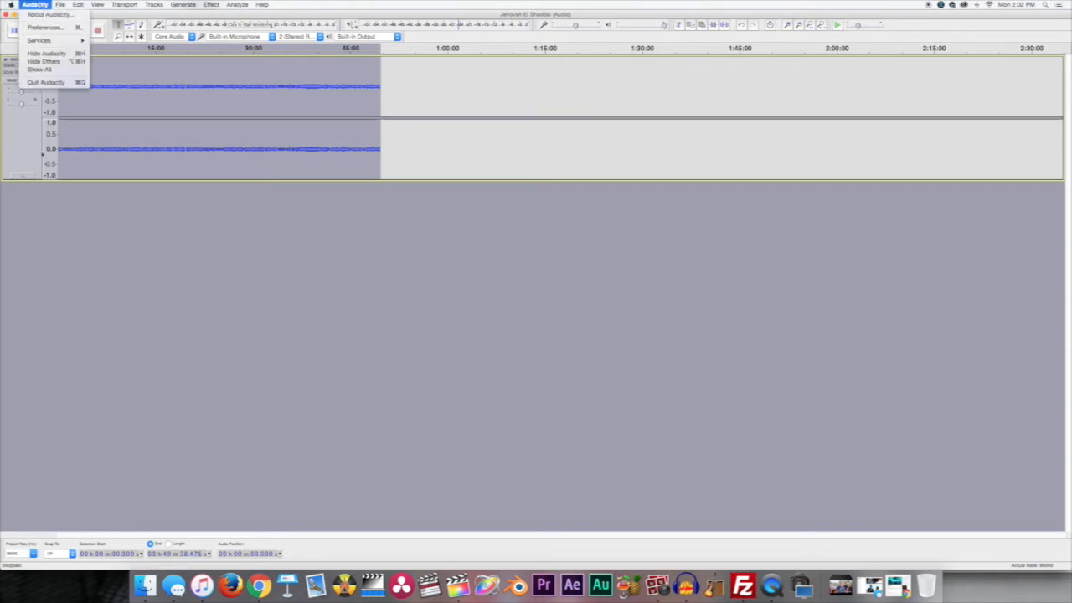
{"action": "left_click", "coordinate": [46, 82]}
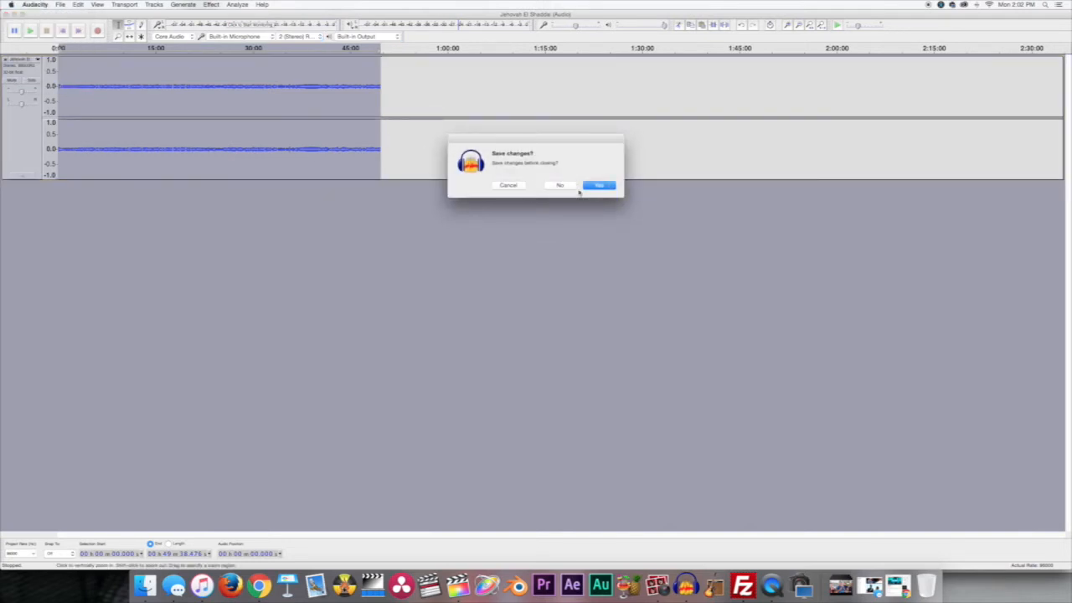
{"action": "left_click", "coordinate": [599, 185]}
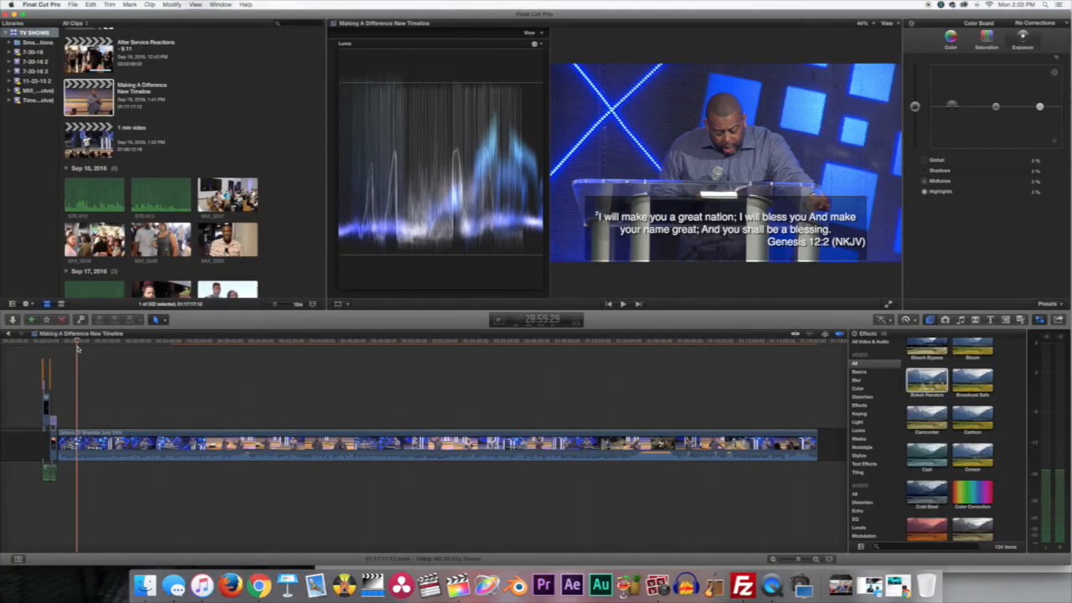
{"action": "mouse_move", "coordinate": [260, 583]}
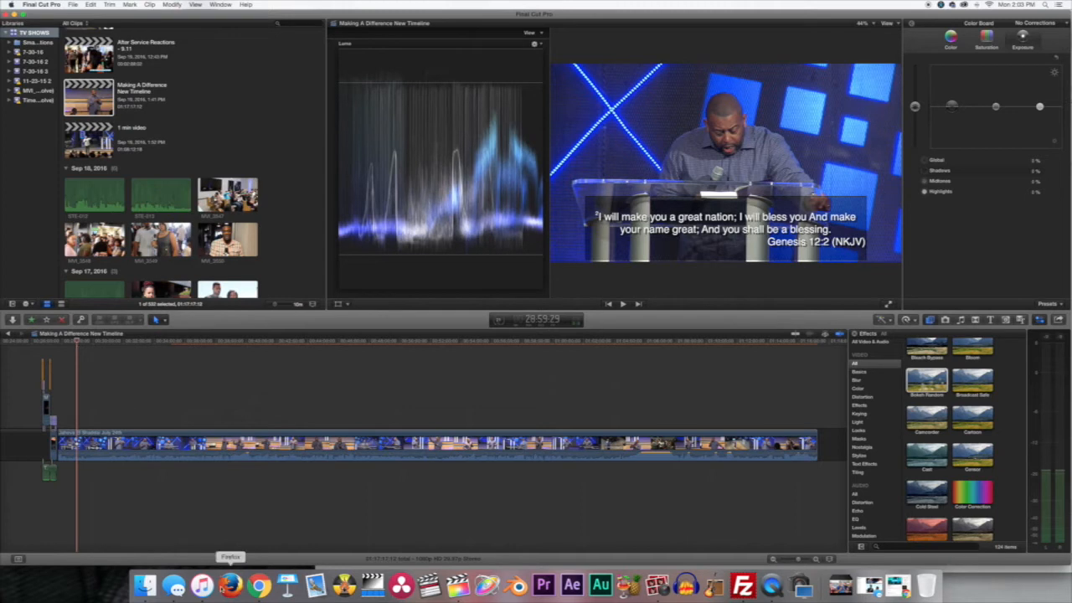
Bring the exported 'Jehovah El Shaddai (Audacity)' WAV from Finder under the video, playhead near 1:06:00.
{"action": "left_click", "coordinate": [145, 583]}
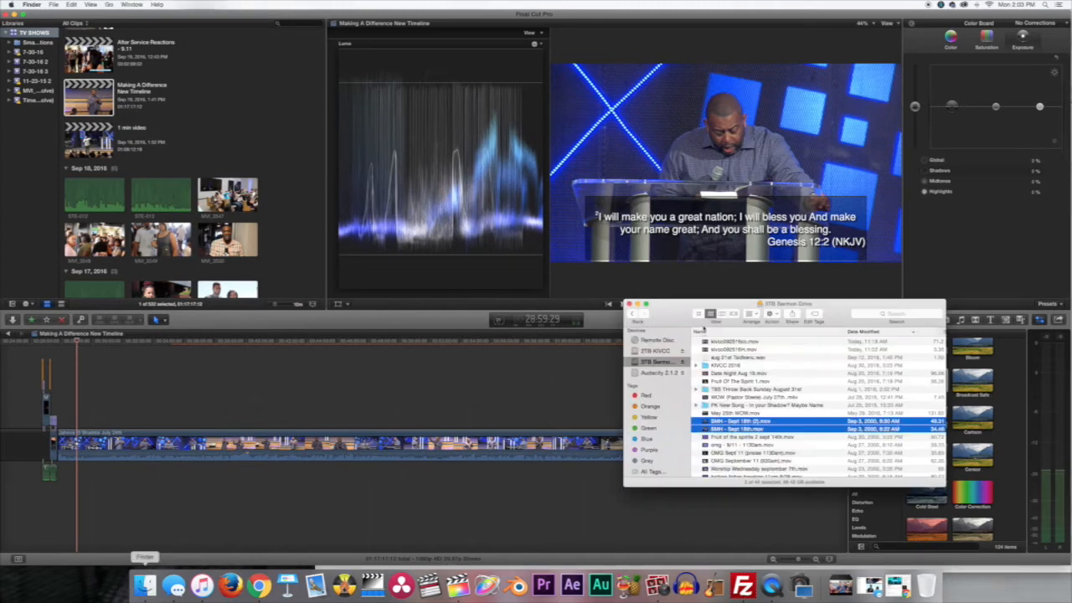
{"action": "left_click", "coordinate": [652, 363]}
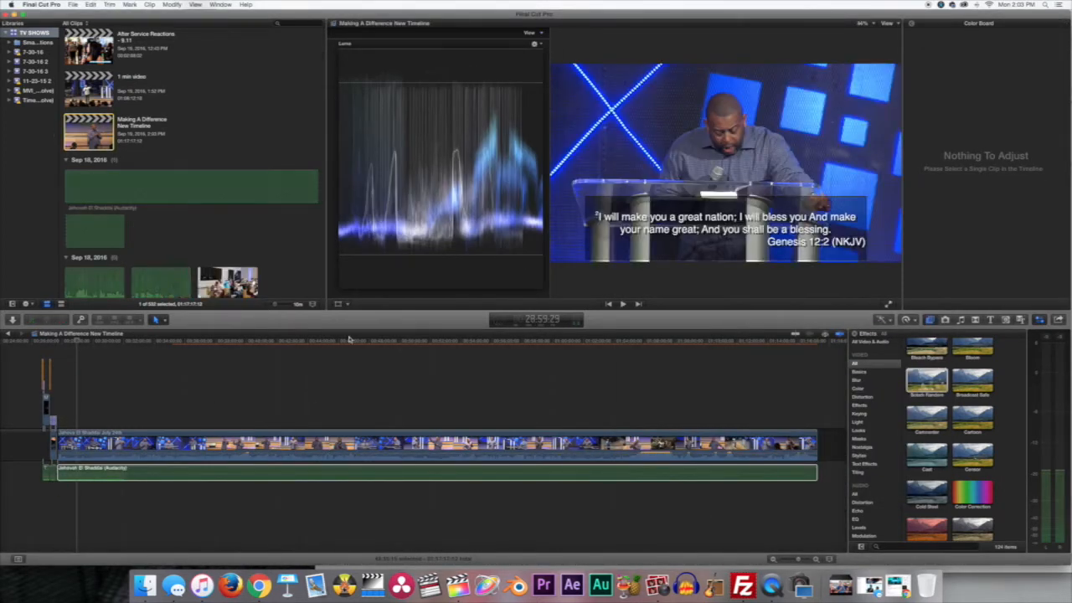
{"action": "left_click", "coordinate": [645, 345]}
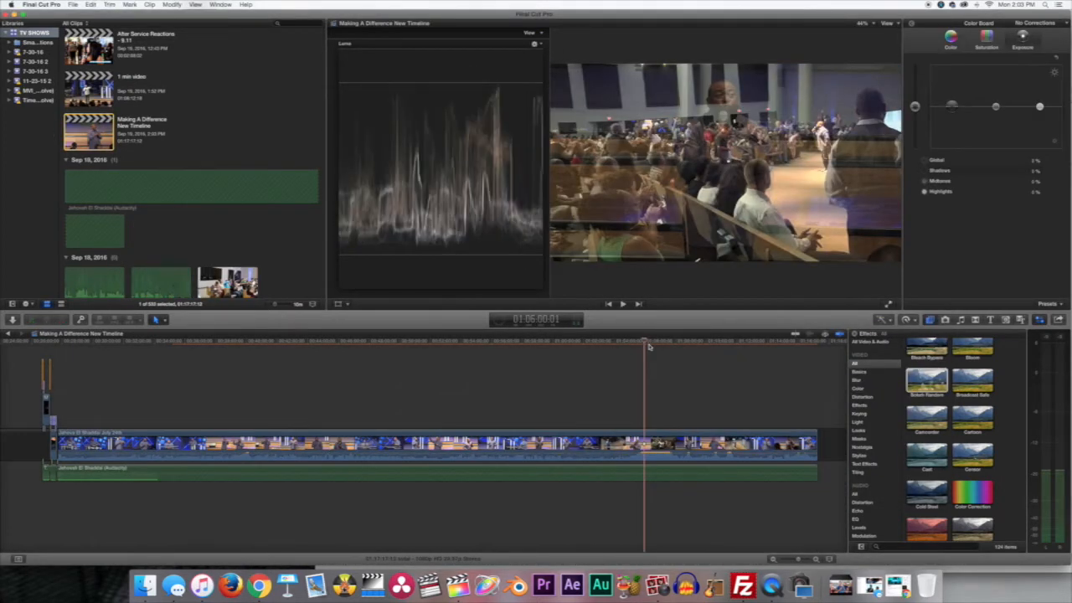
{"action": "mouse_move", "coordinate": [597, 408]}
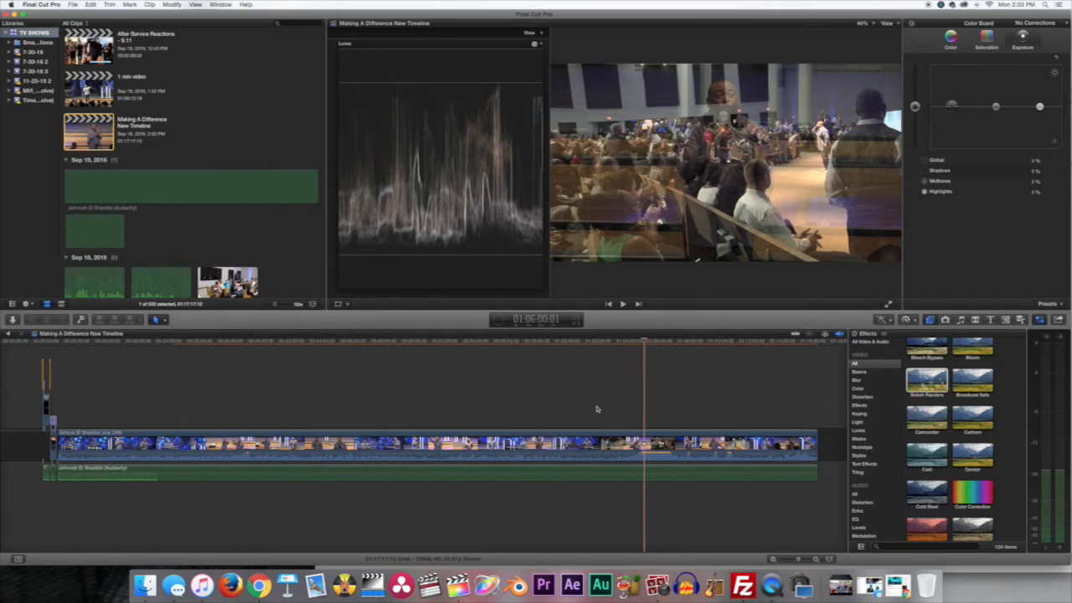
{"action": "mouse_move", "coordinate": [662, 459]}
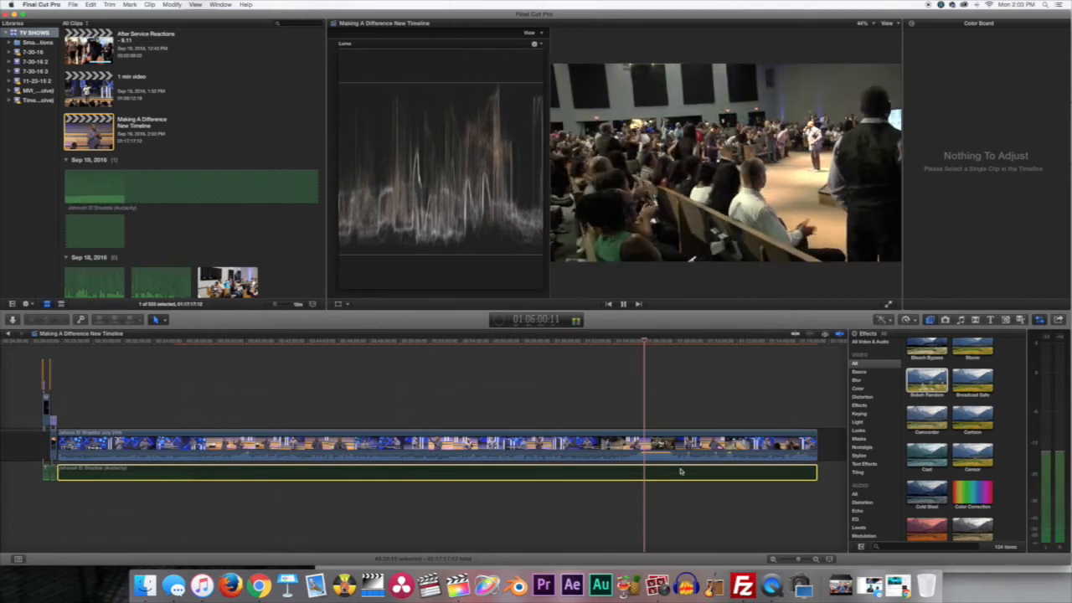
{"action": "key", "text": "space"}
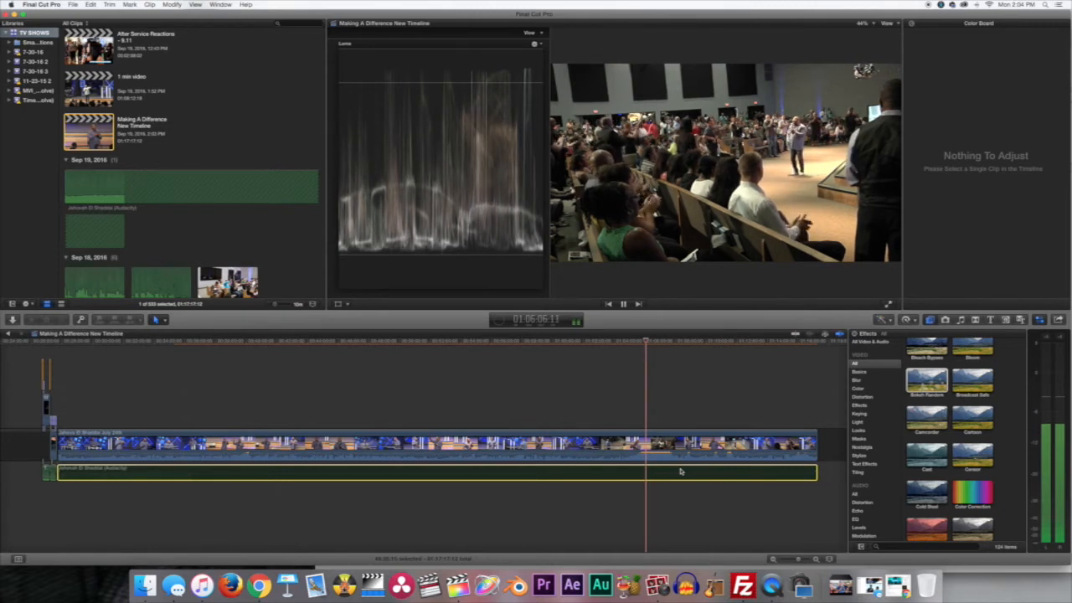
{"action": "left_click", "coordinate": [623, 303]}
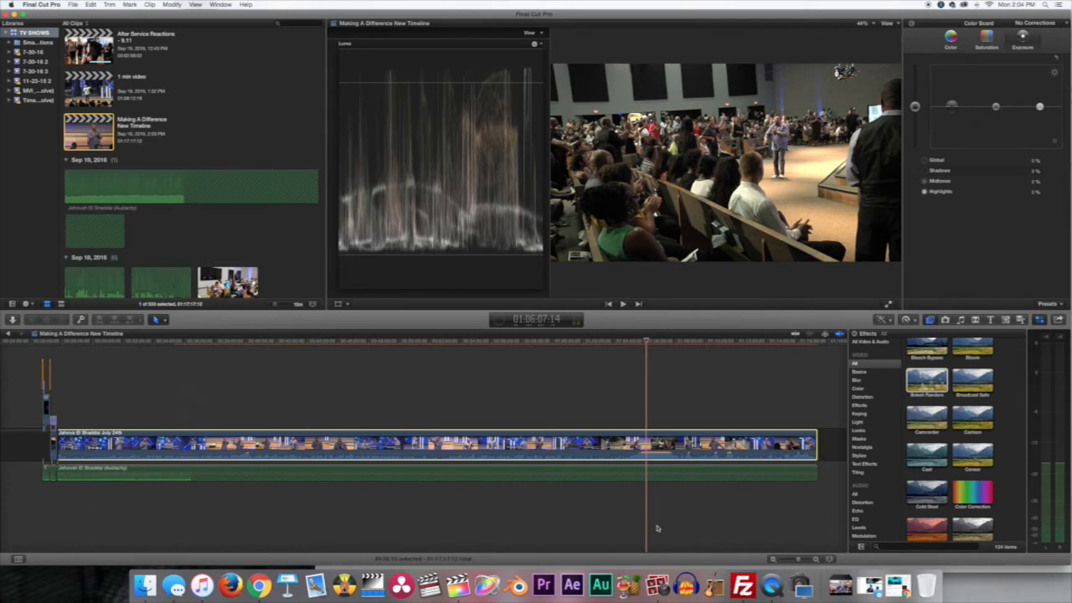
{"action": "left_click", "coordinate": [623, 304]}
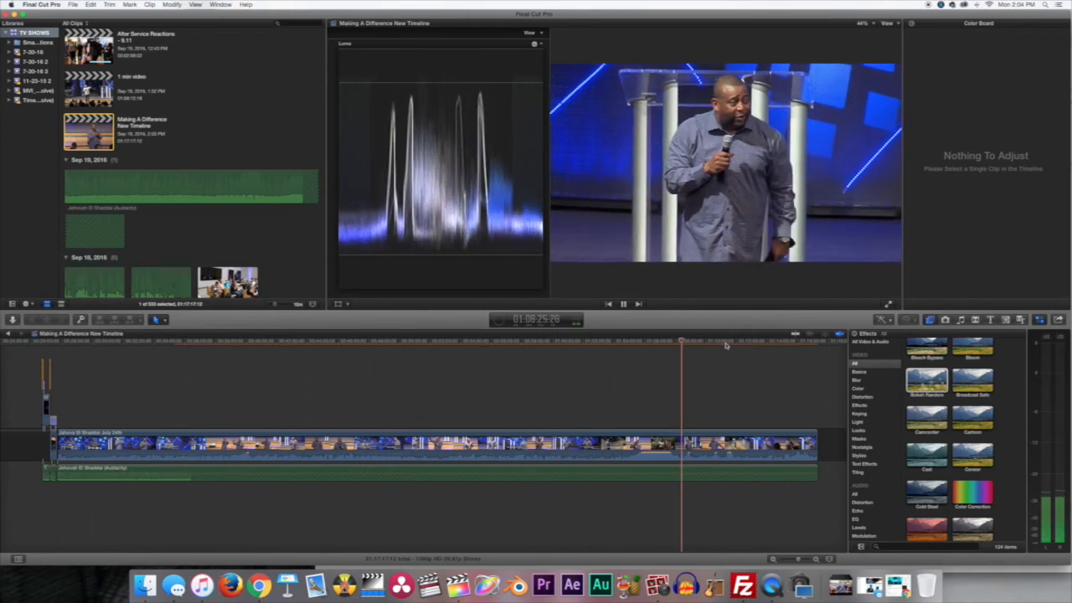
Move the timeline playhead ahead to about 1:11:44 in the sermon.
{"action": "left_click", "coordinate": [731, 342]}
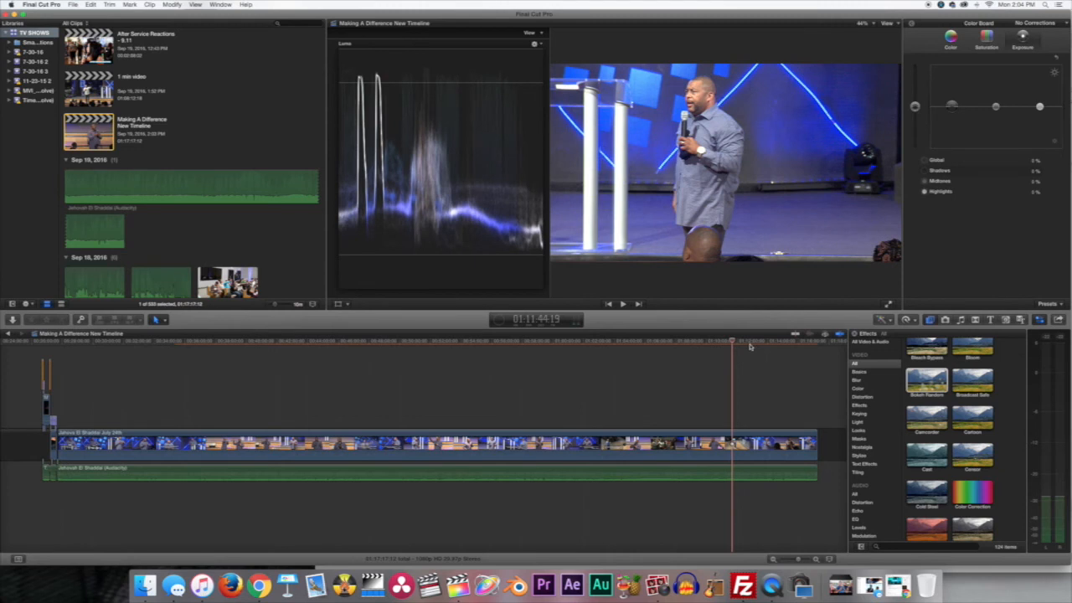
{"action": "mouse_move", "coordinate": [749, 387]}
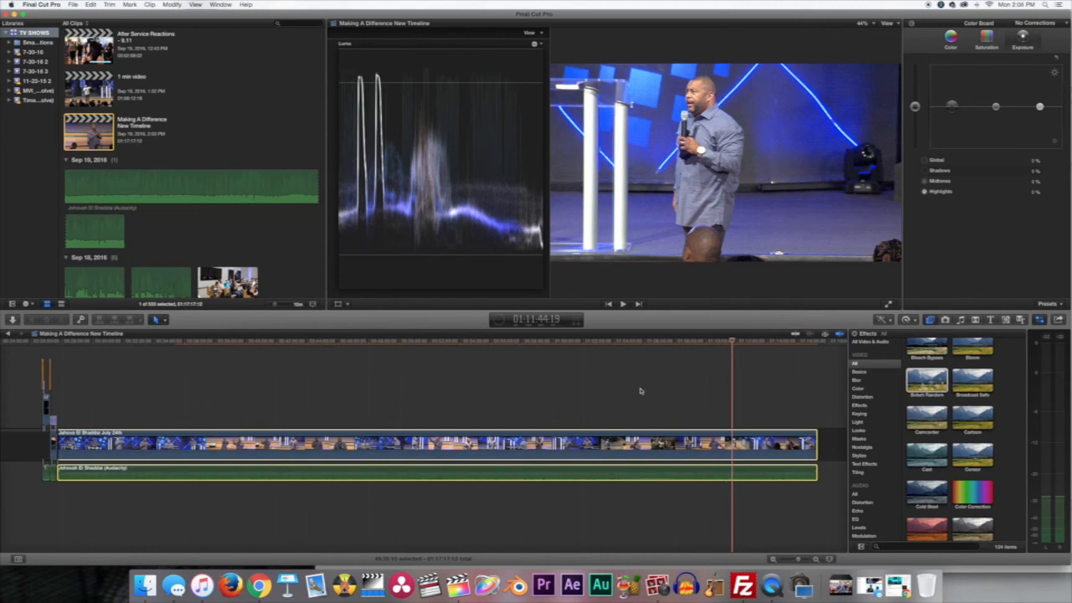
{"action": "mouse_move", "coordinate": [702, 394]}
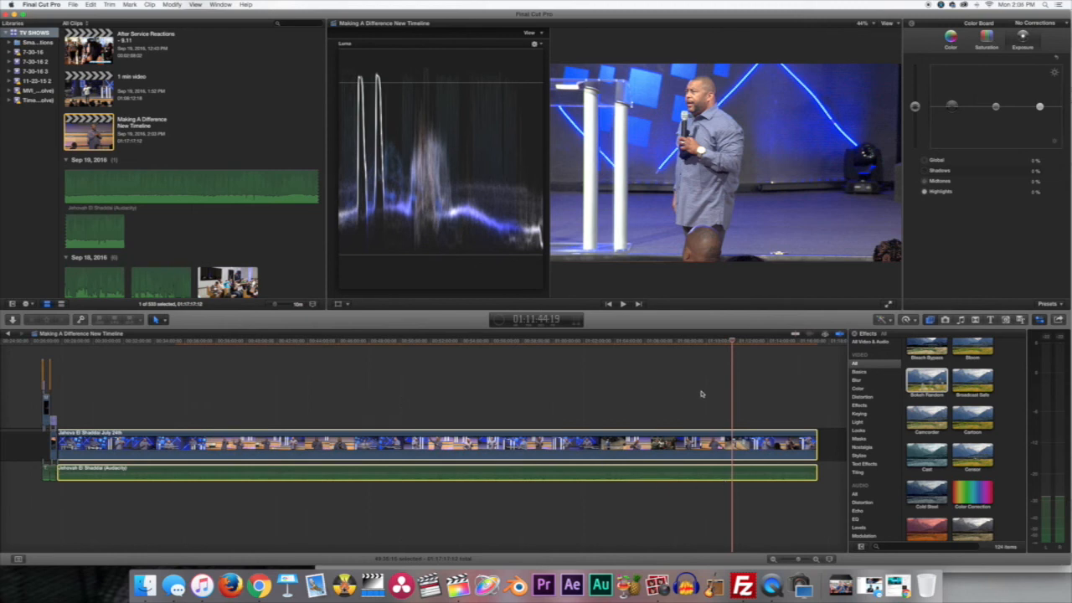